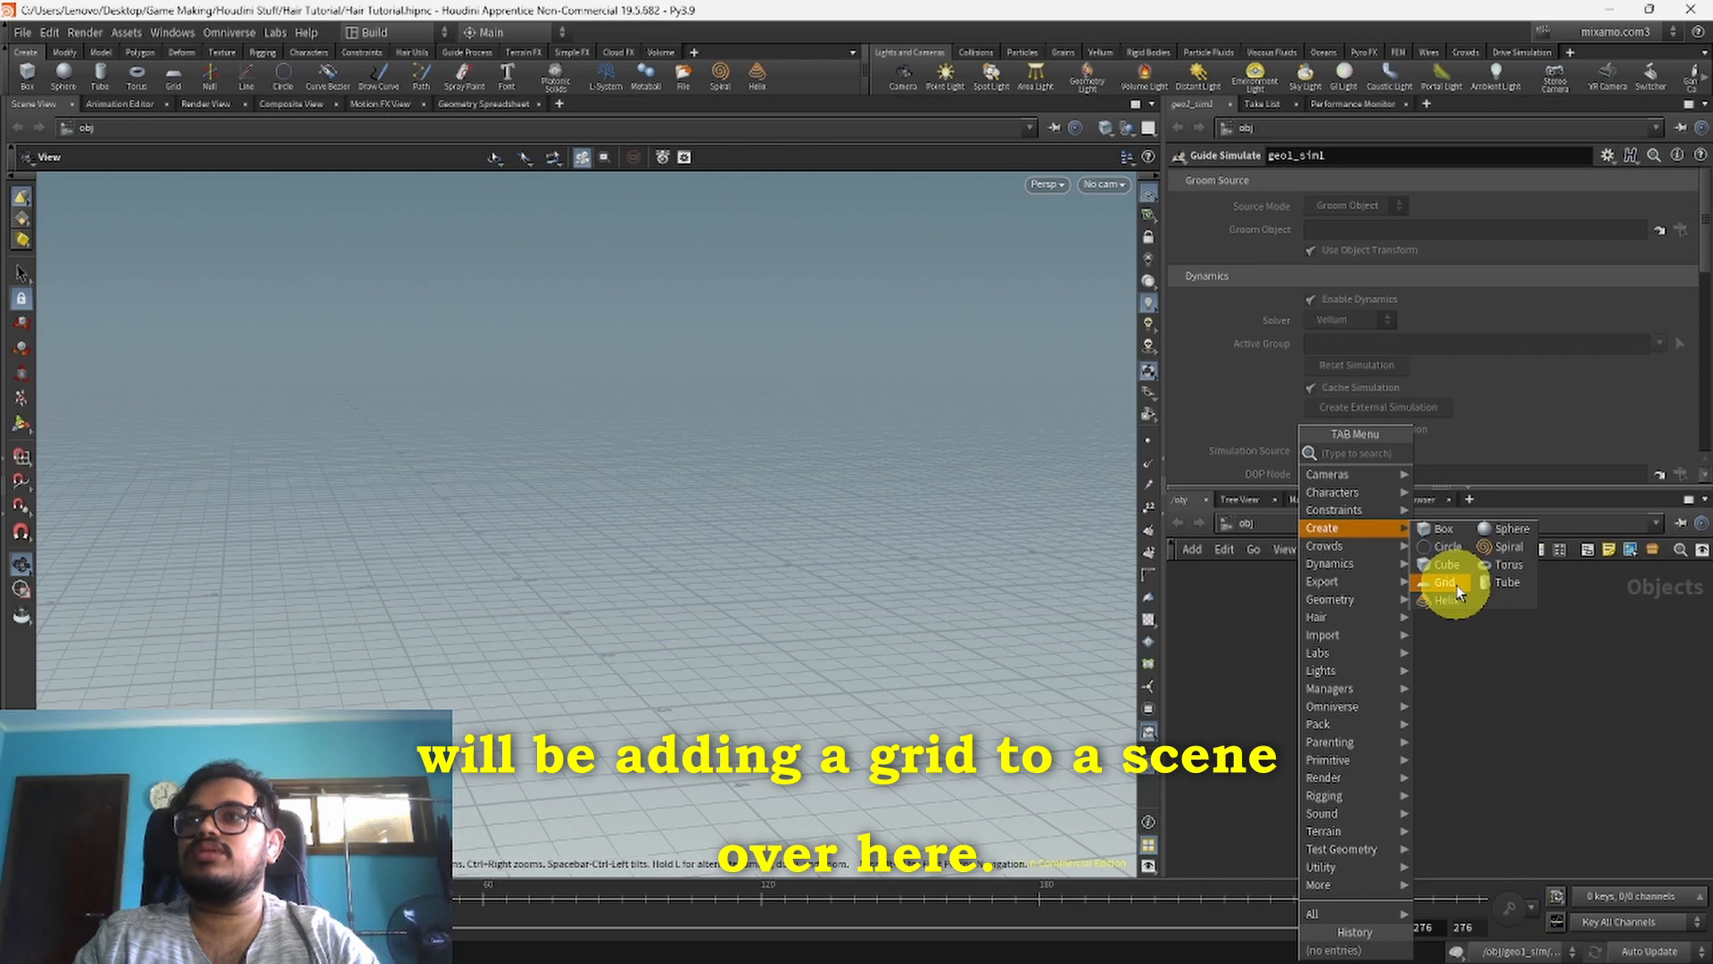
Step: Add a grid object and lower it to Translate Y -2.5
click(1442, 581)
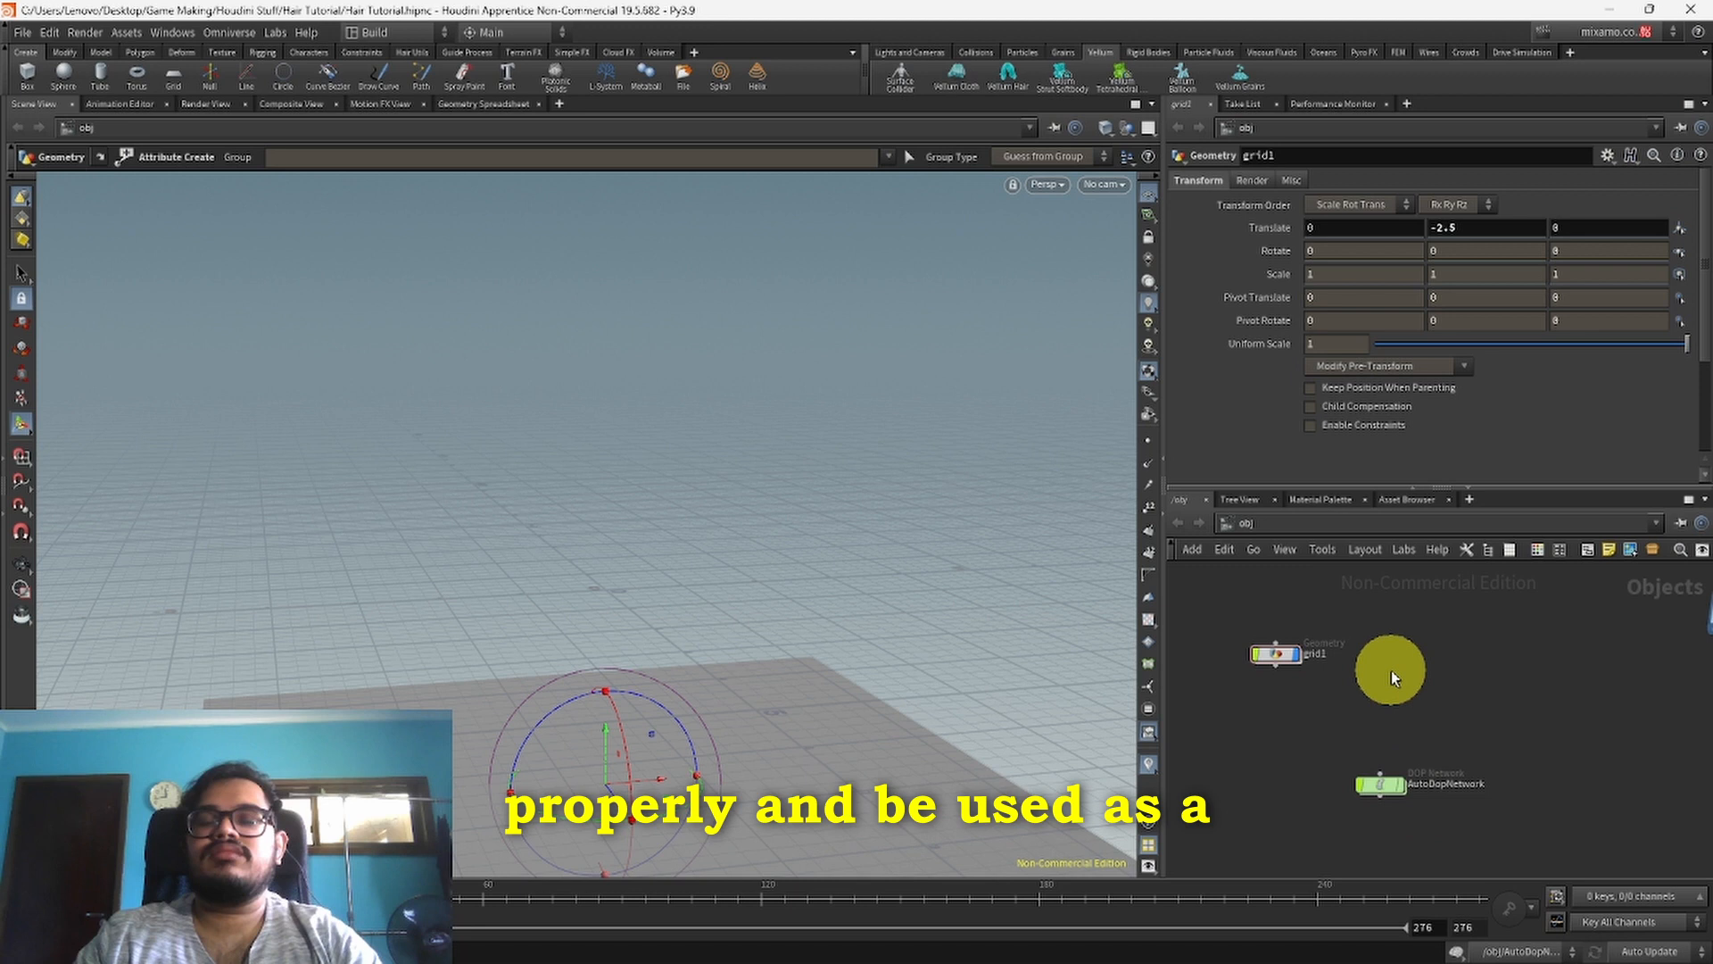
mouse_move(1494, 487)
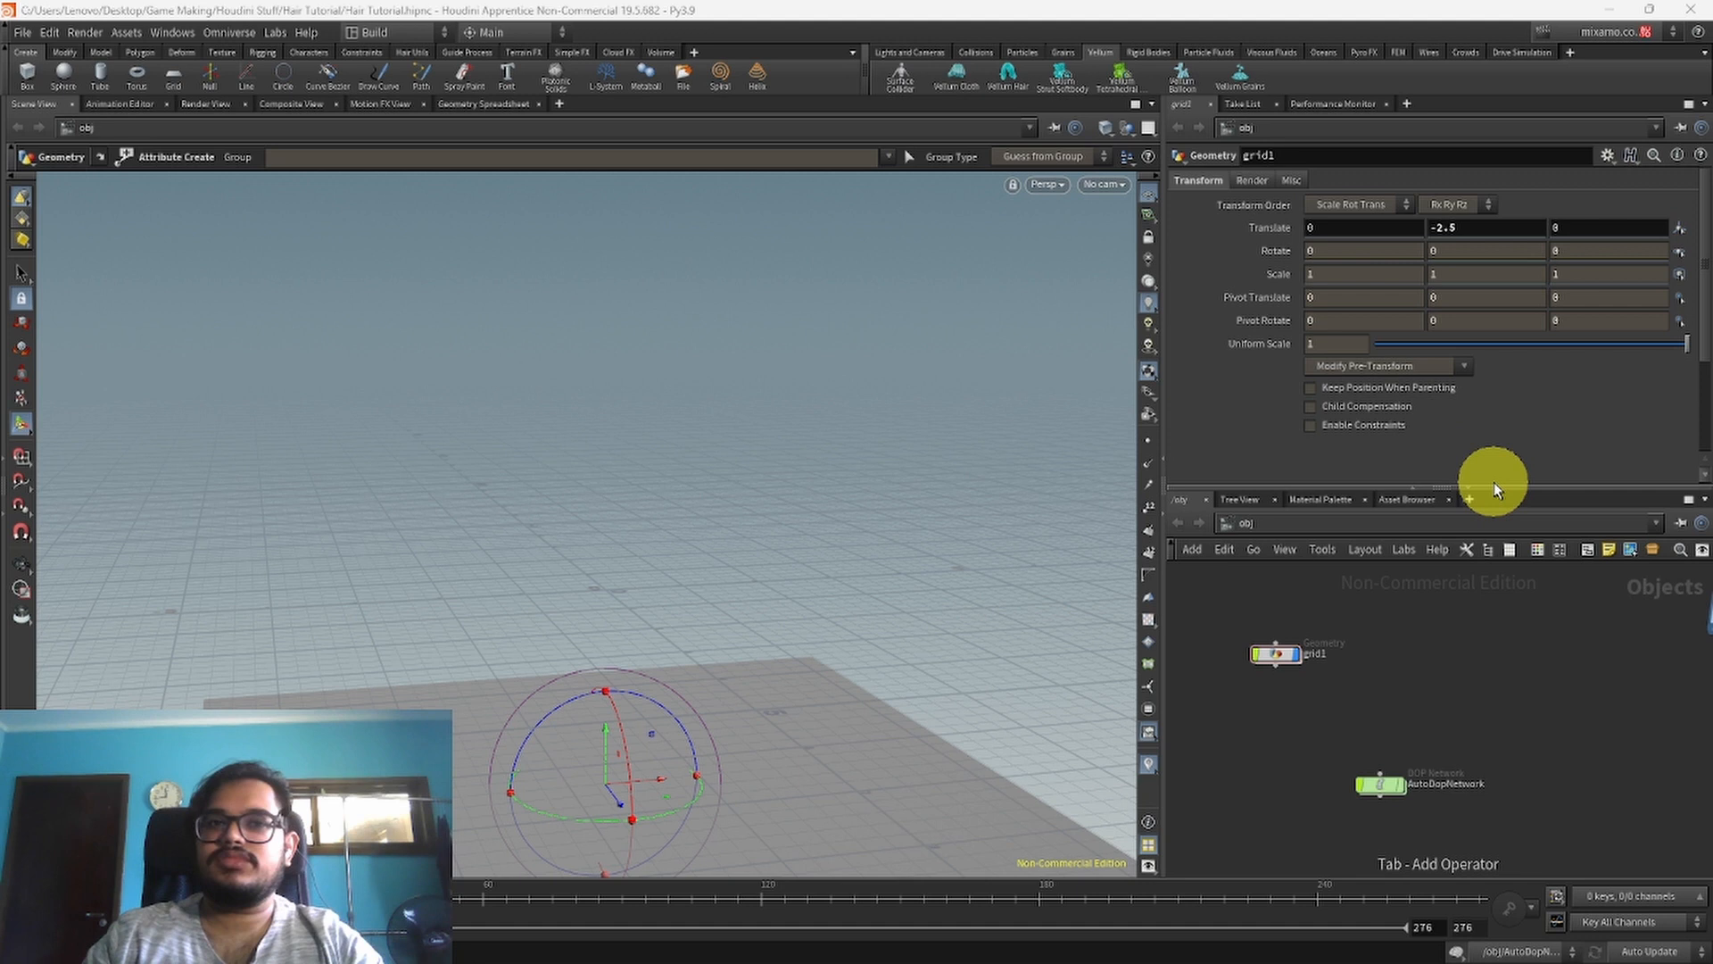
mouse_move(1485, 656)
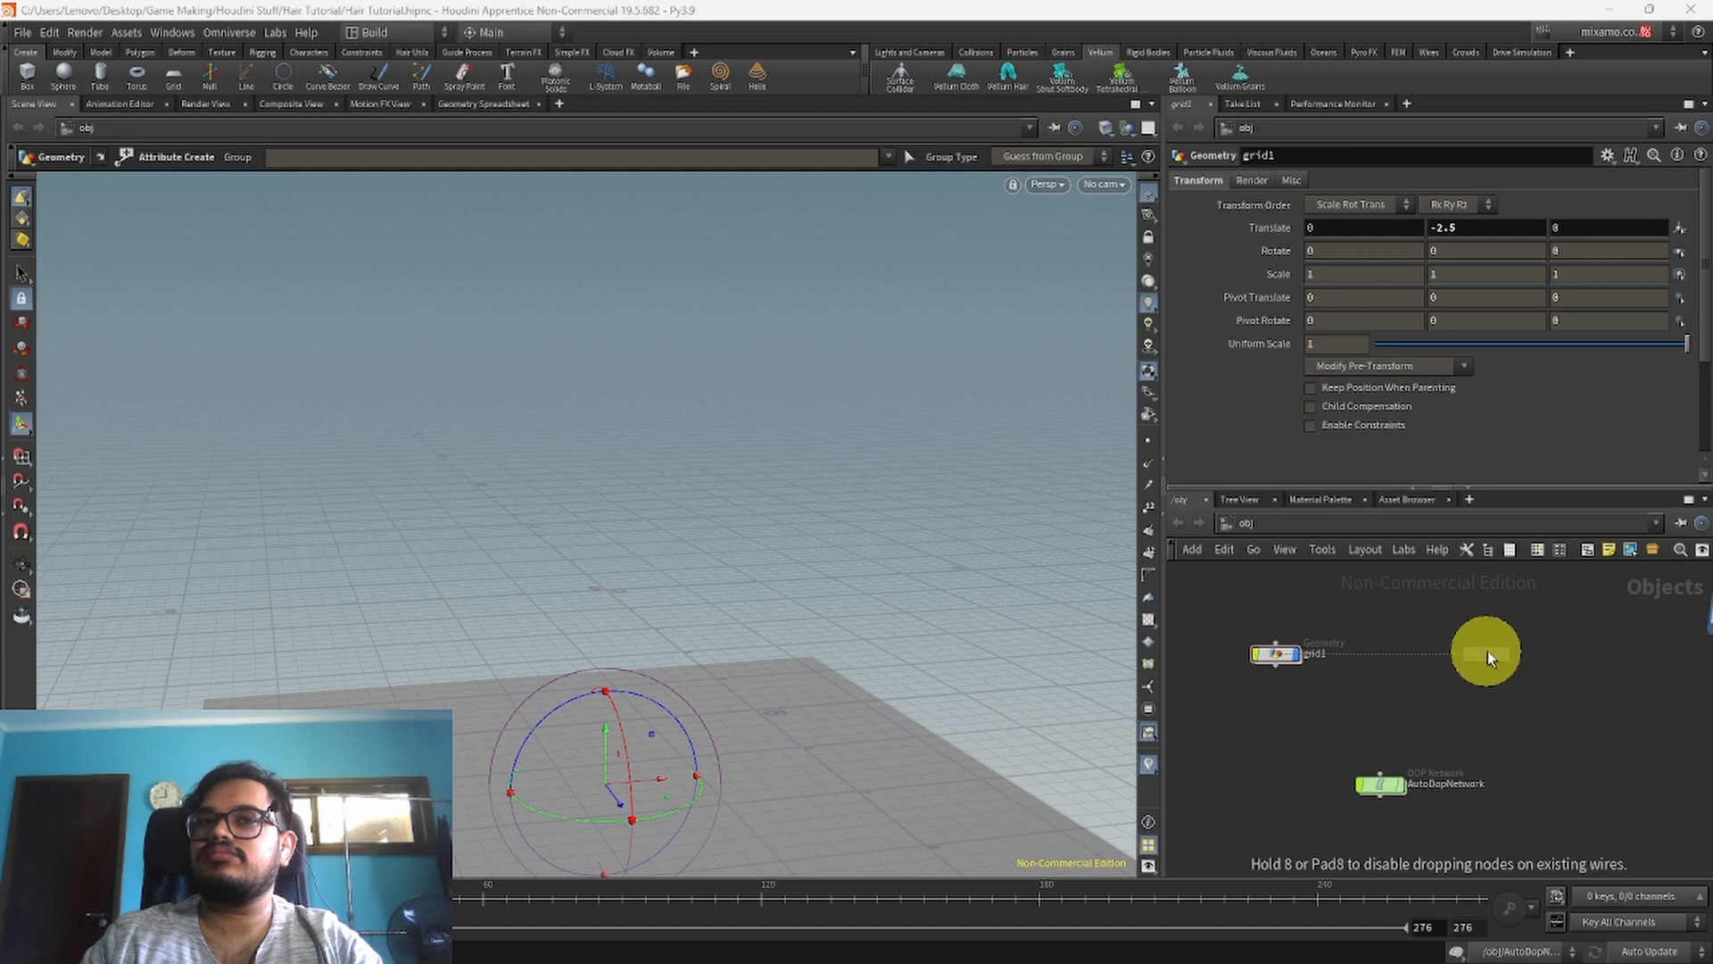
Step: Place a sphere object and make it a polygon primitive with frequency 7
click(1429, 203)
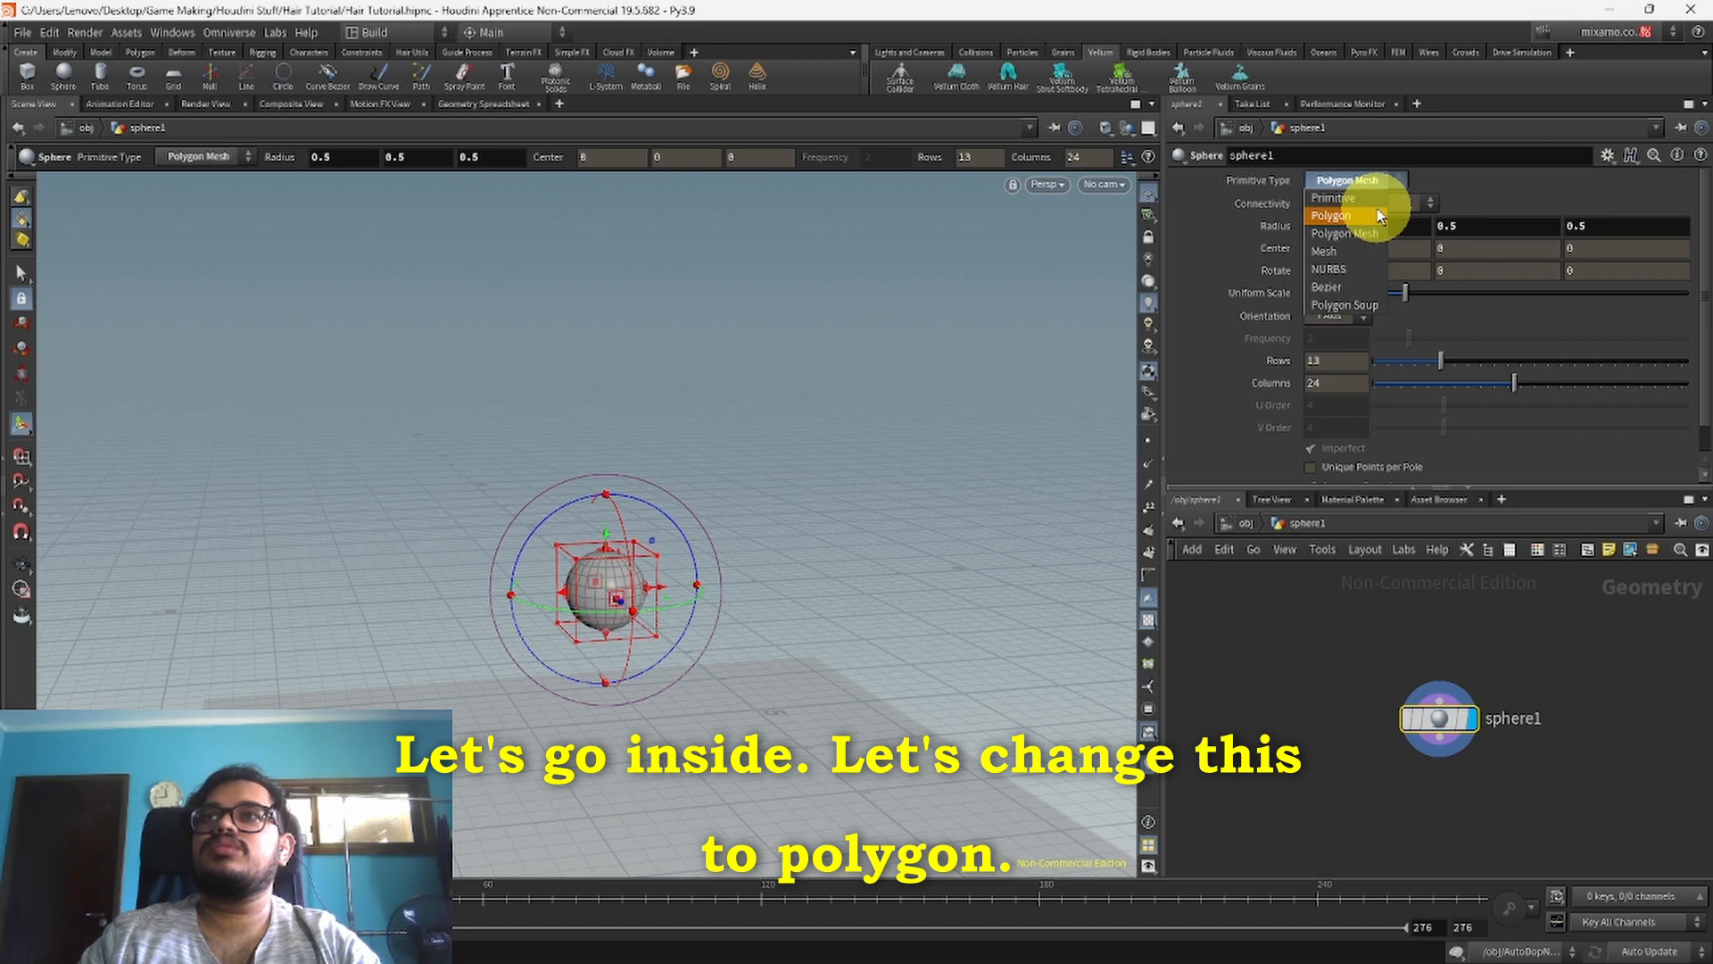
click(1329, 215)
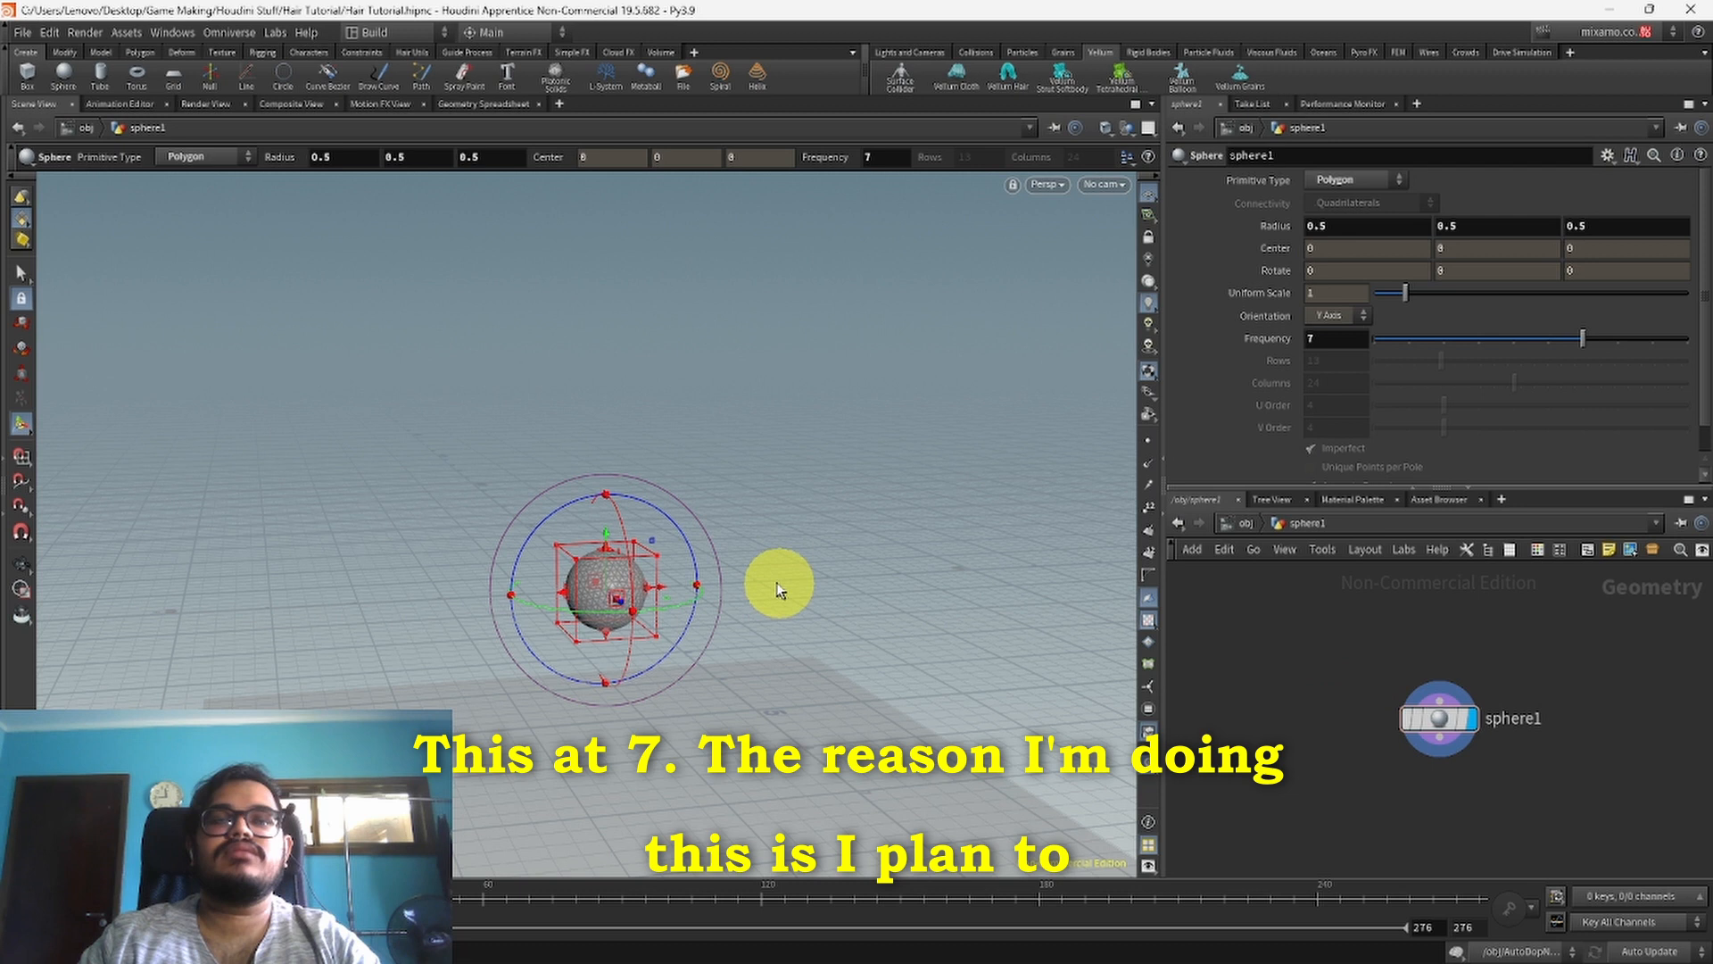
mouse_move(1211, 277)
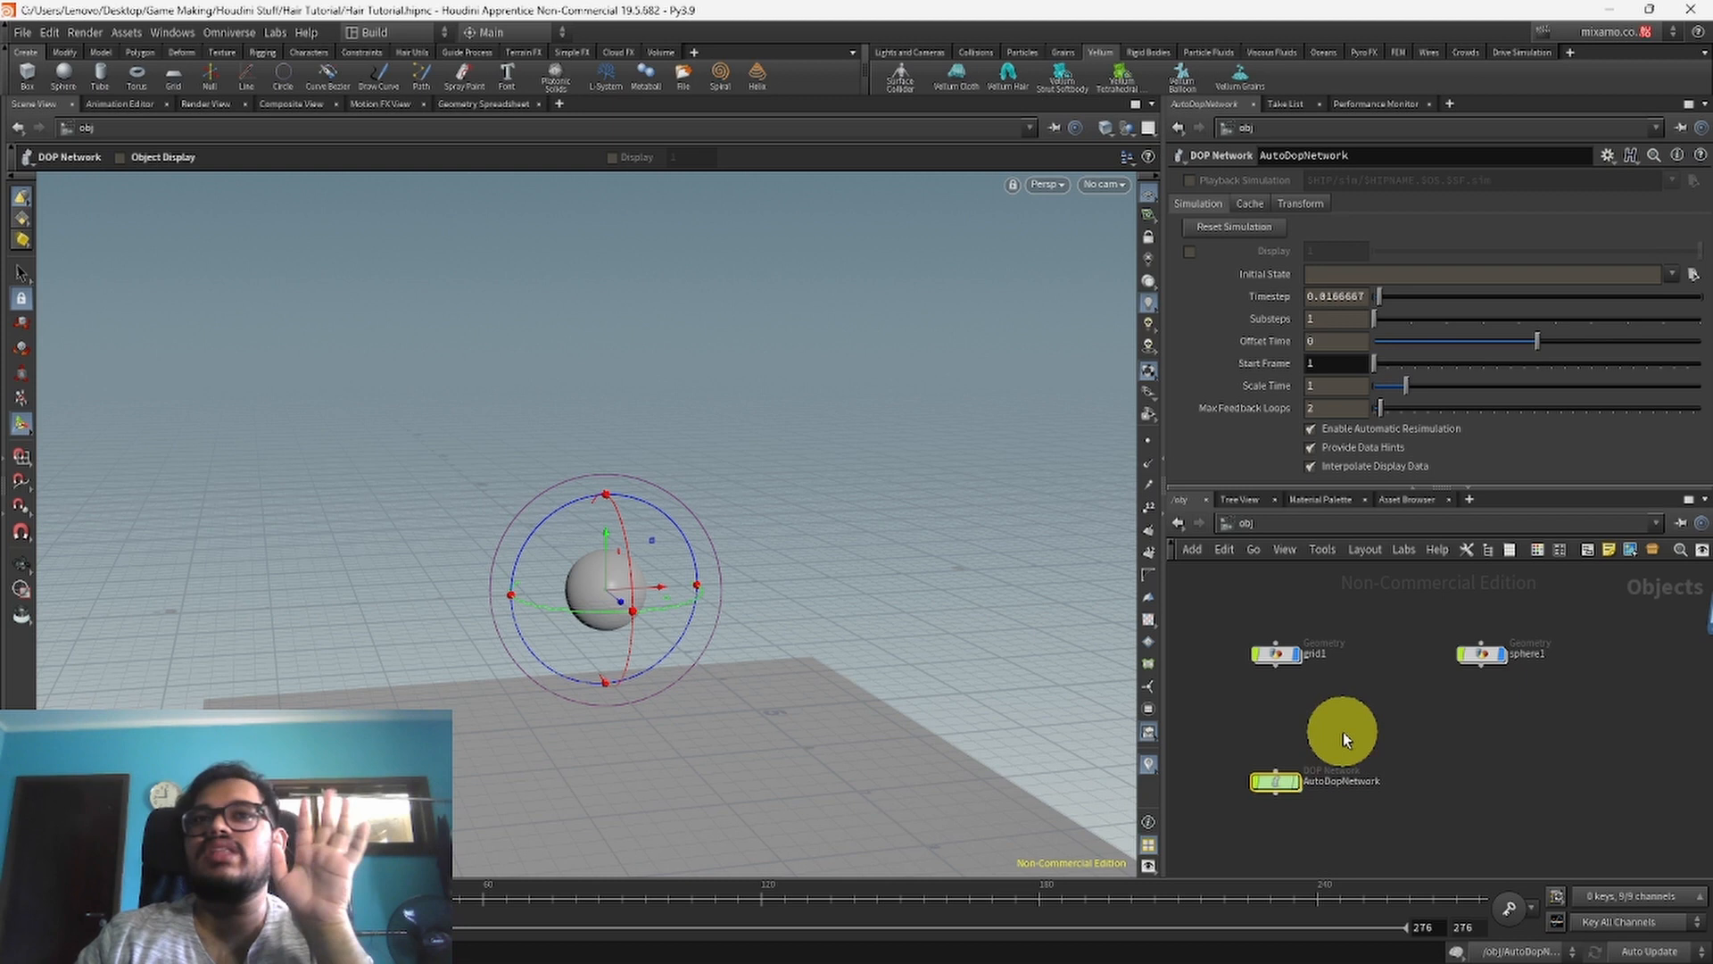
mouse_move(1458, 719)
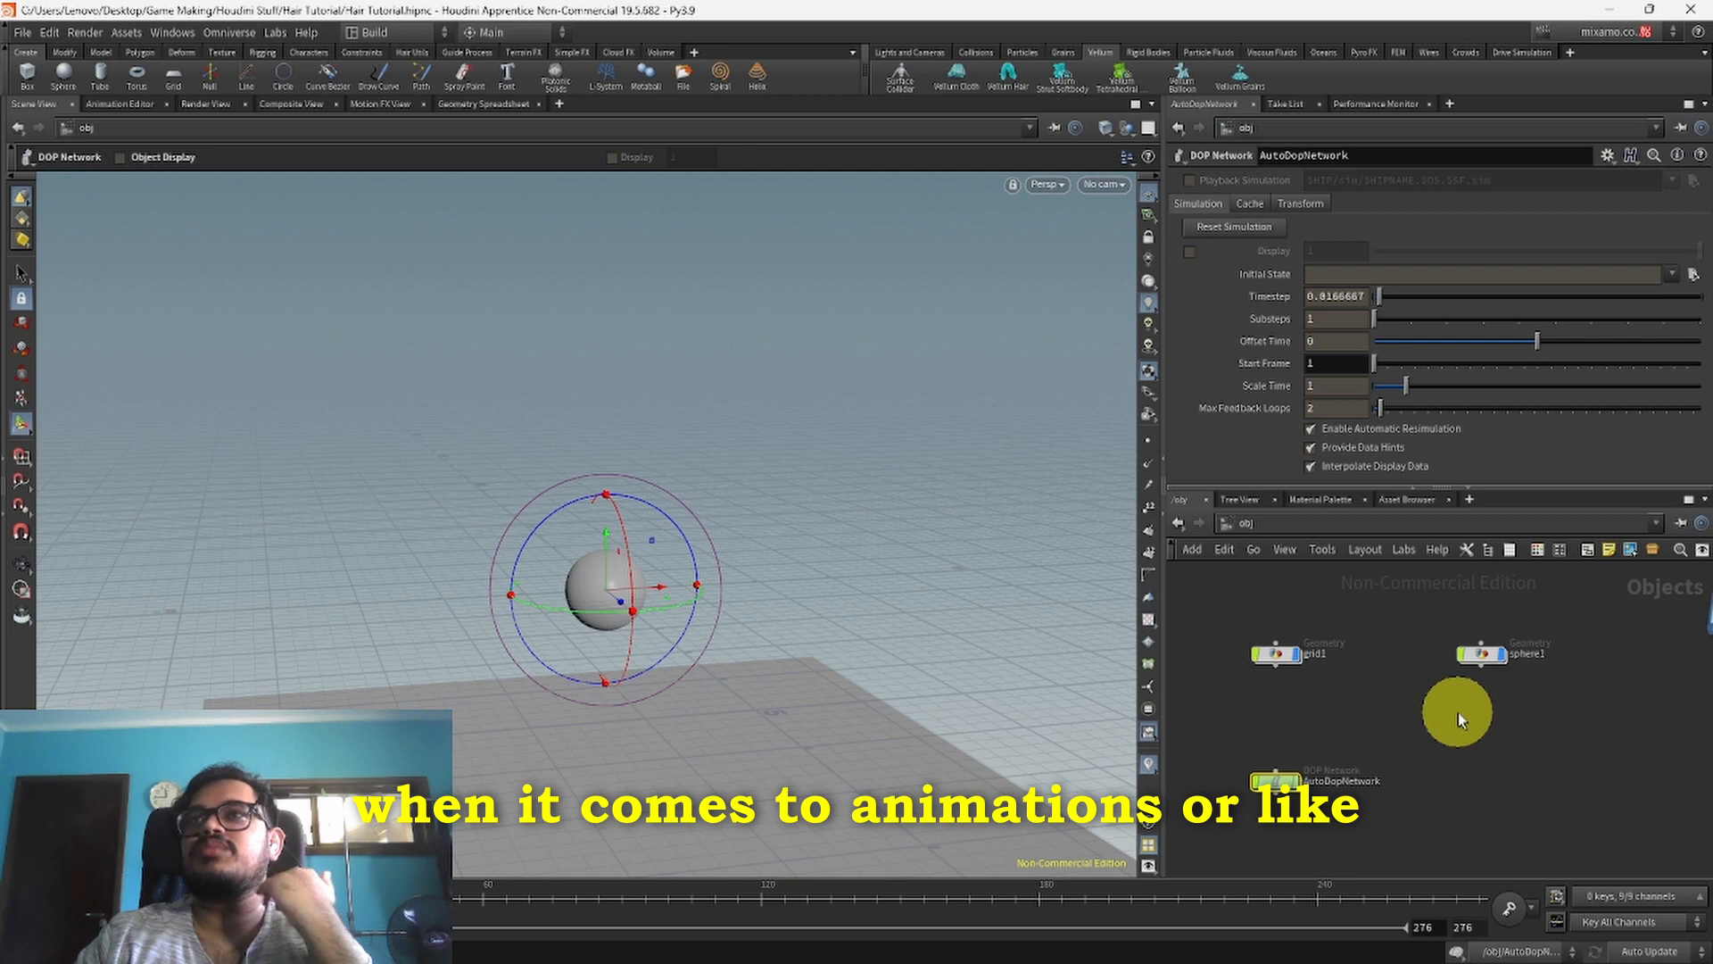
mouse_move(1595, 667)
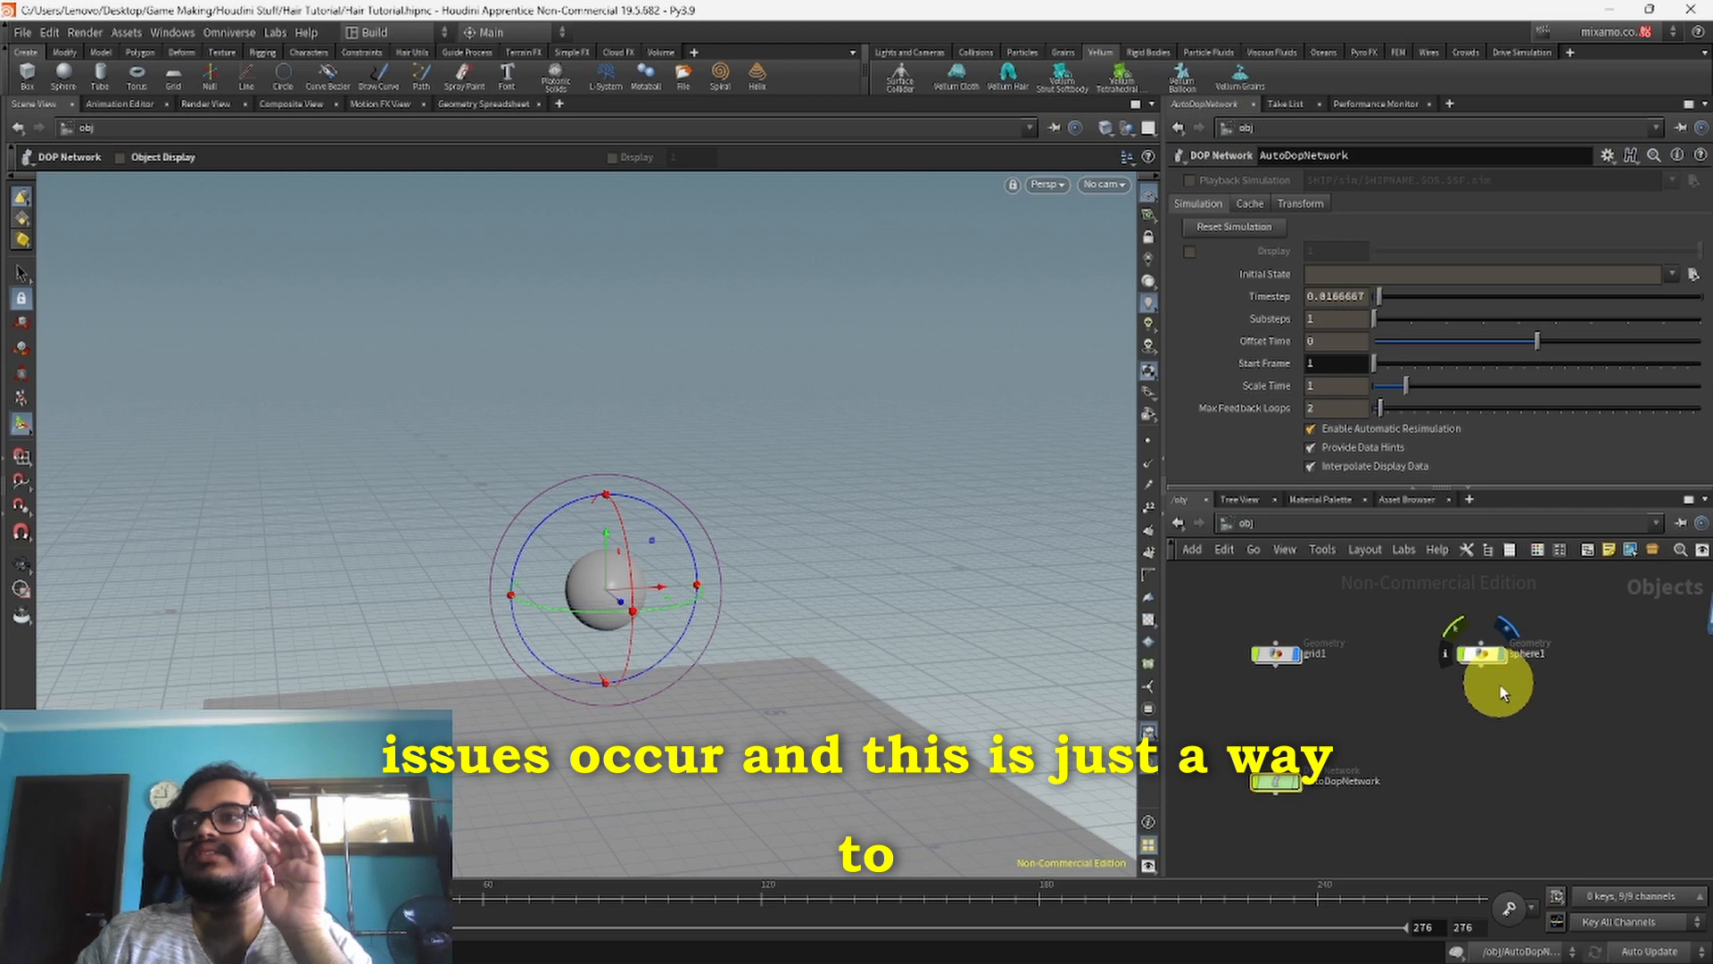
Step: Apply Vellum Balloon from the Vellum shelf to sphere1, creating balloon_vellum
click(1481, 653)
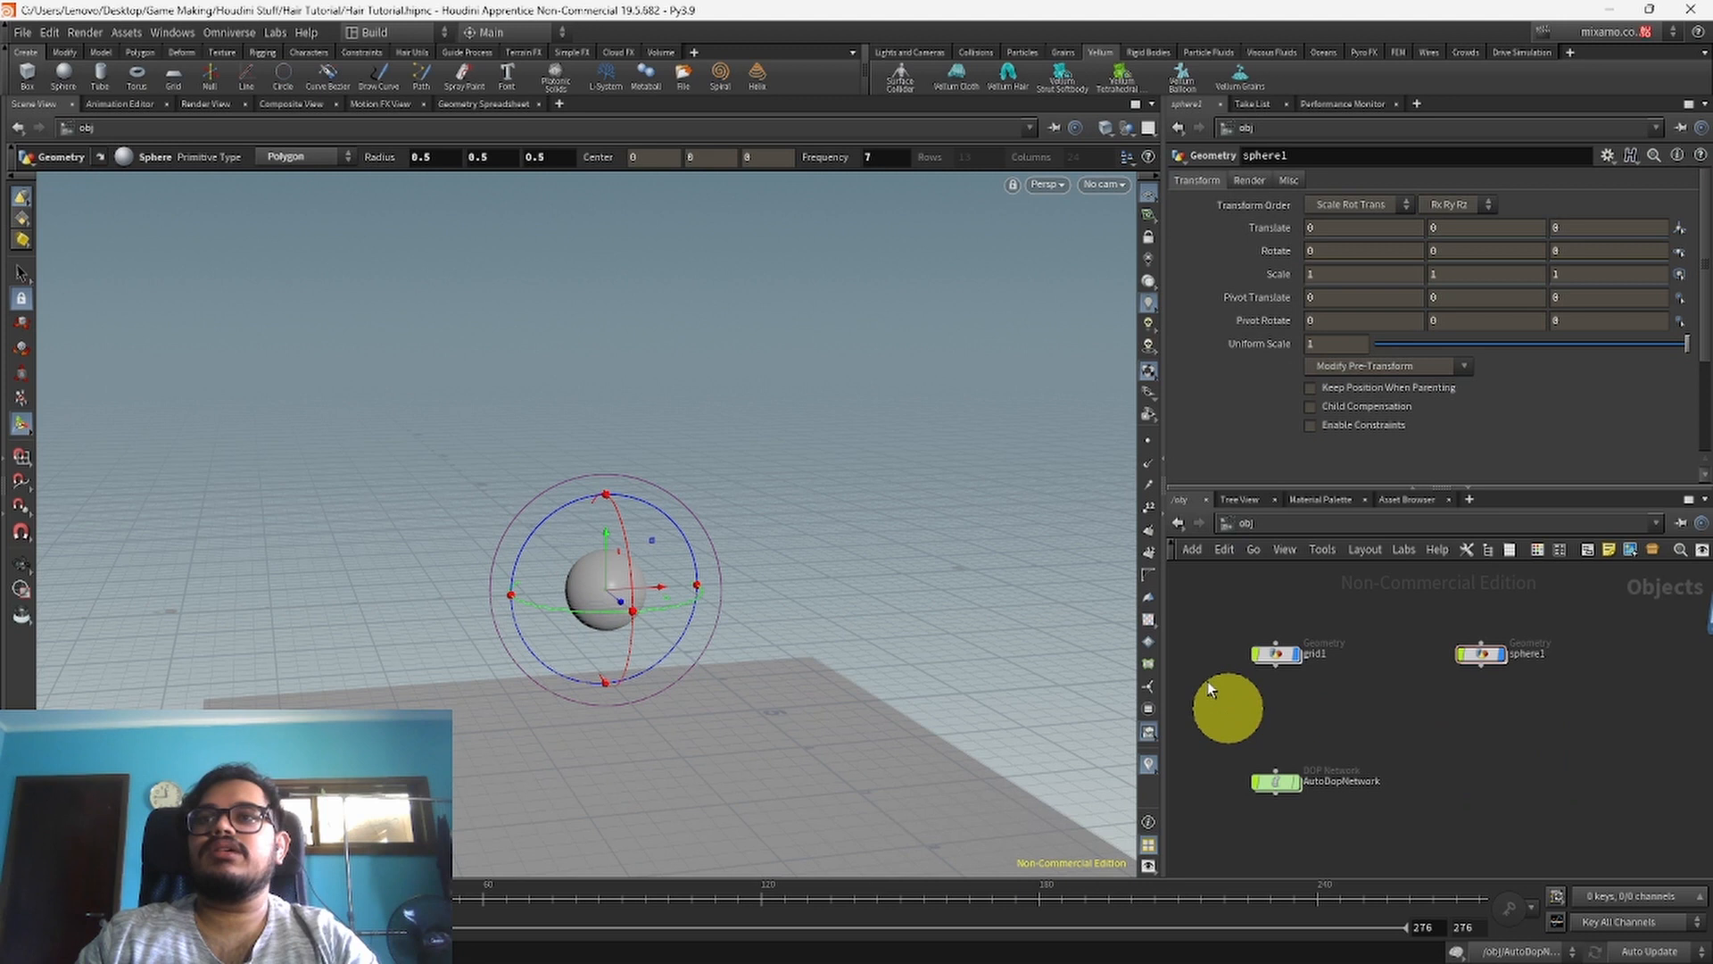
click(1181, 76)
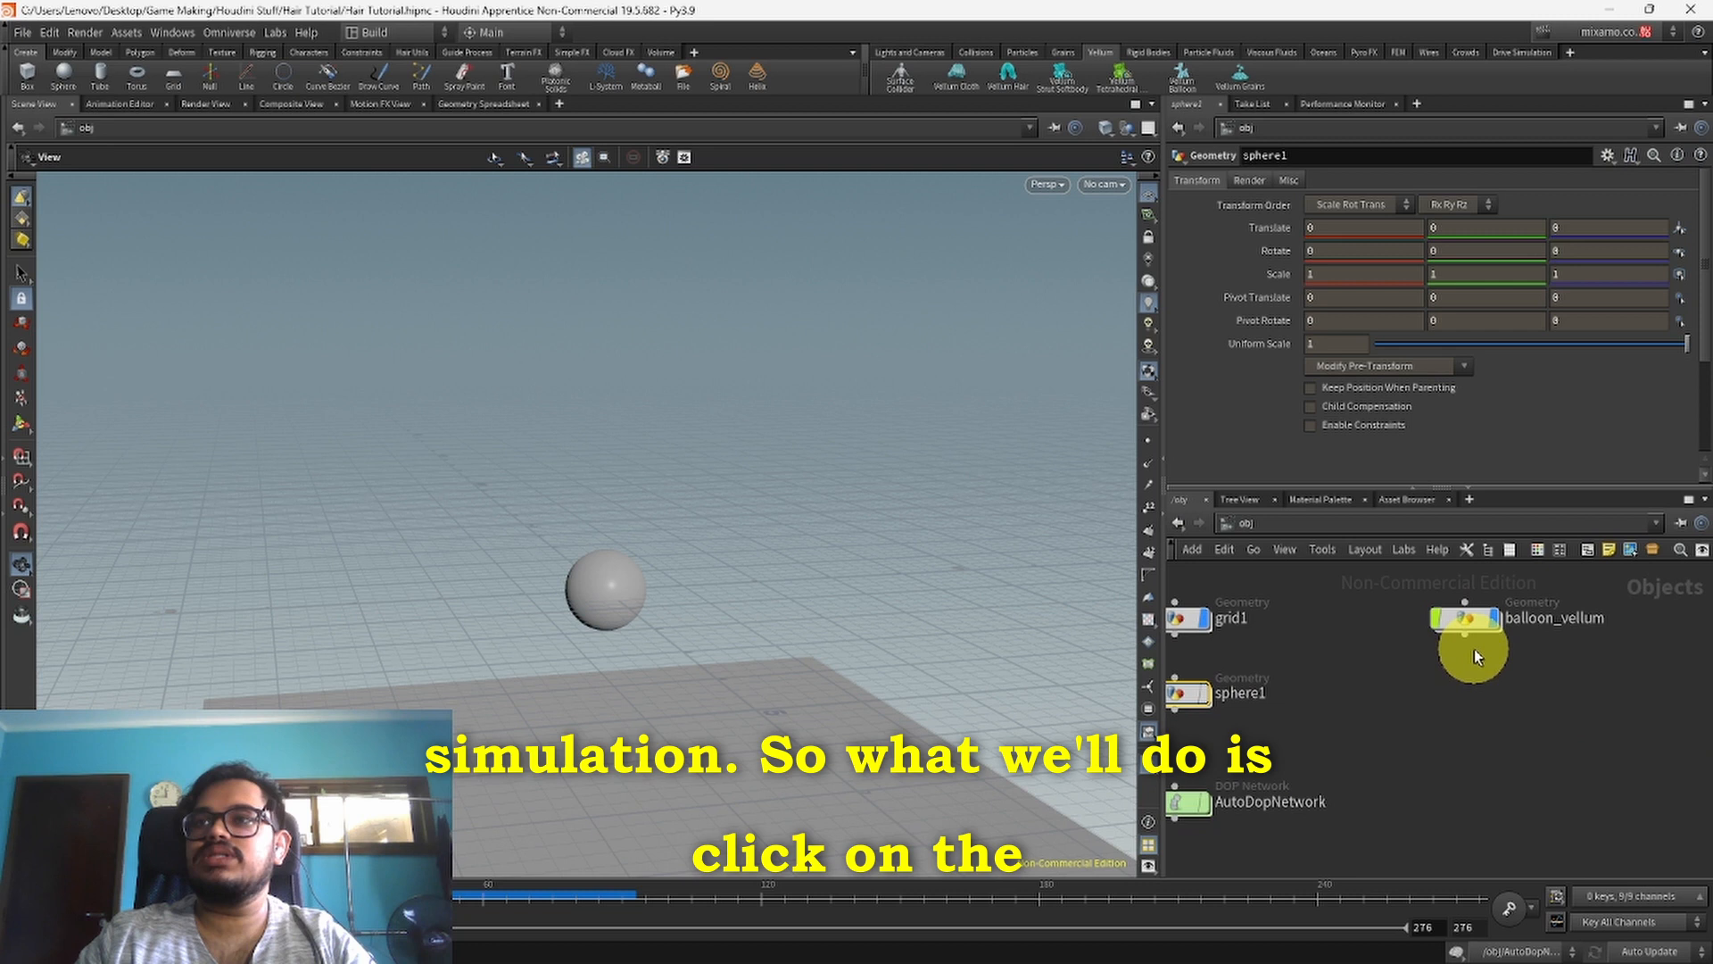
Step: Apply Add Fur to balloon_vellum, creating groom, deform and hairgen nodes
click(1464, 617)
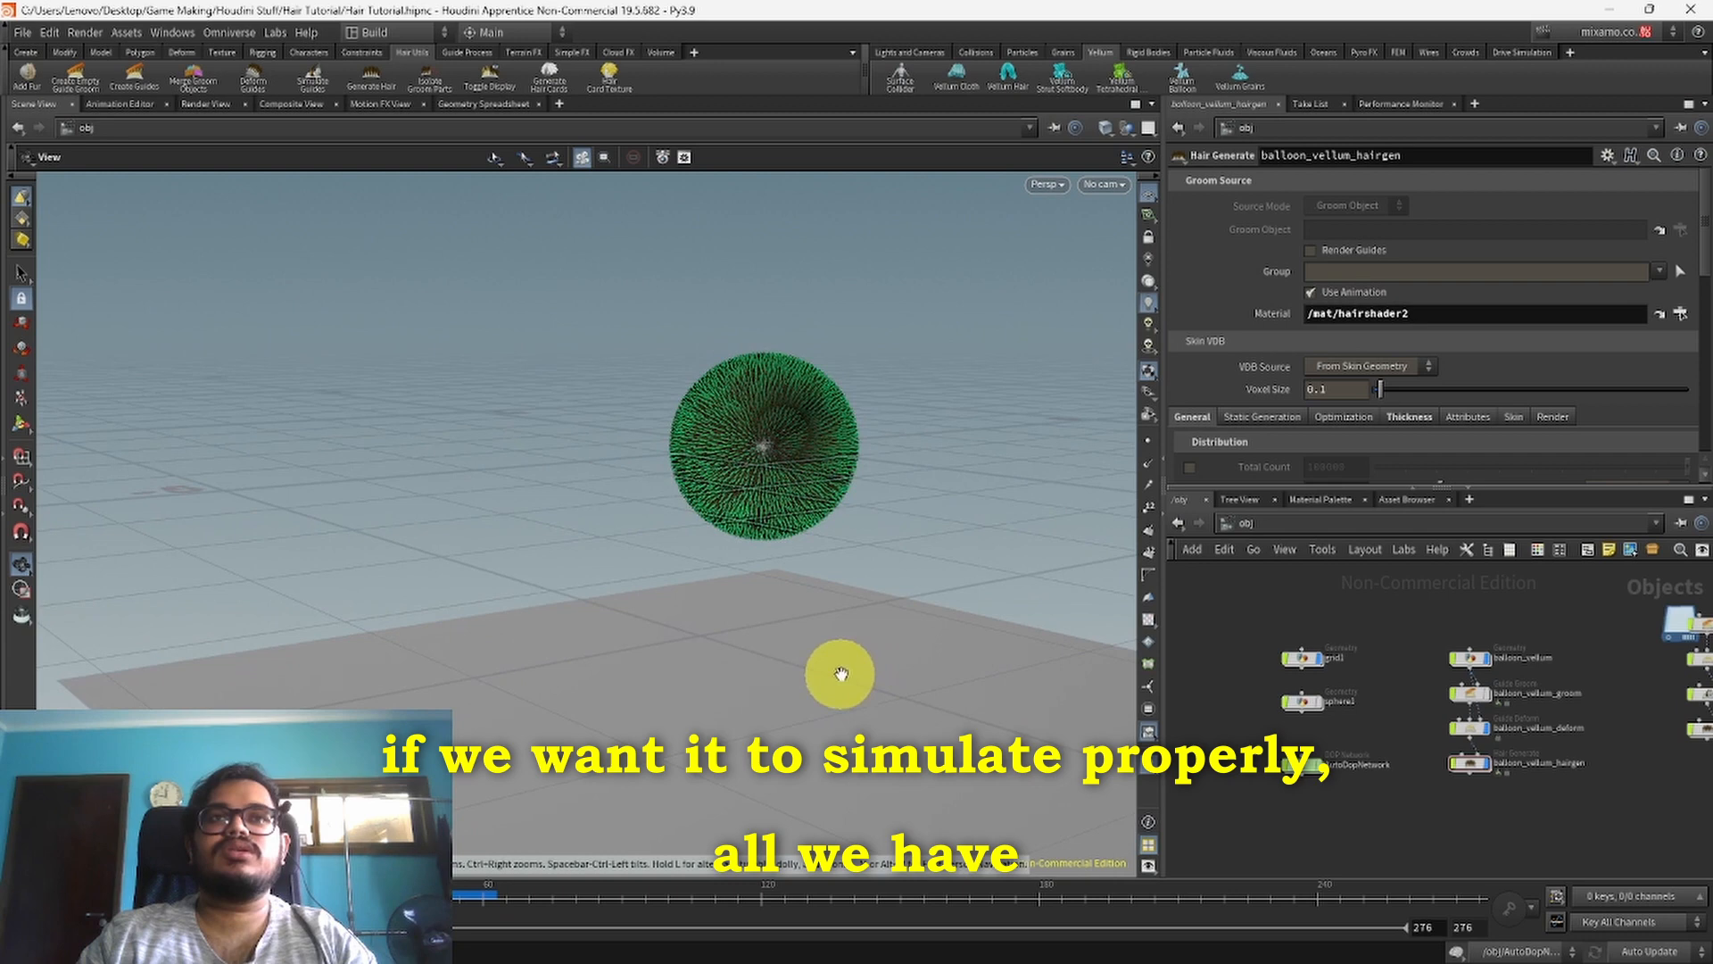
Step: Apply Simulate Guides to balloon_vellum_hairgen, creating the balloon_vellum_sim node
click(1481, 726)
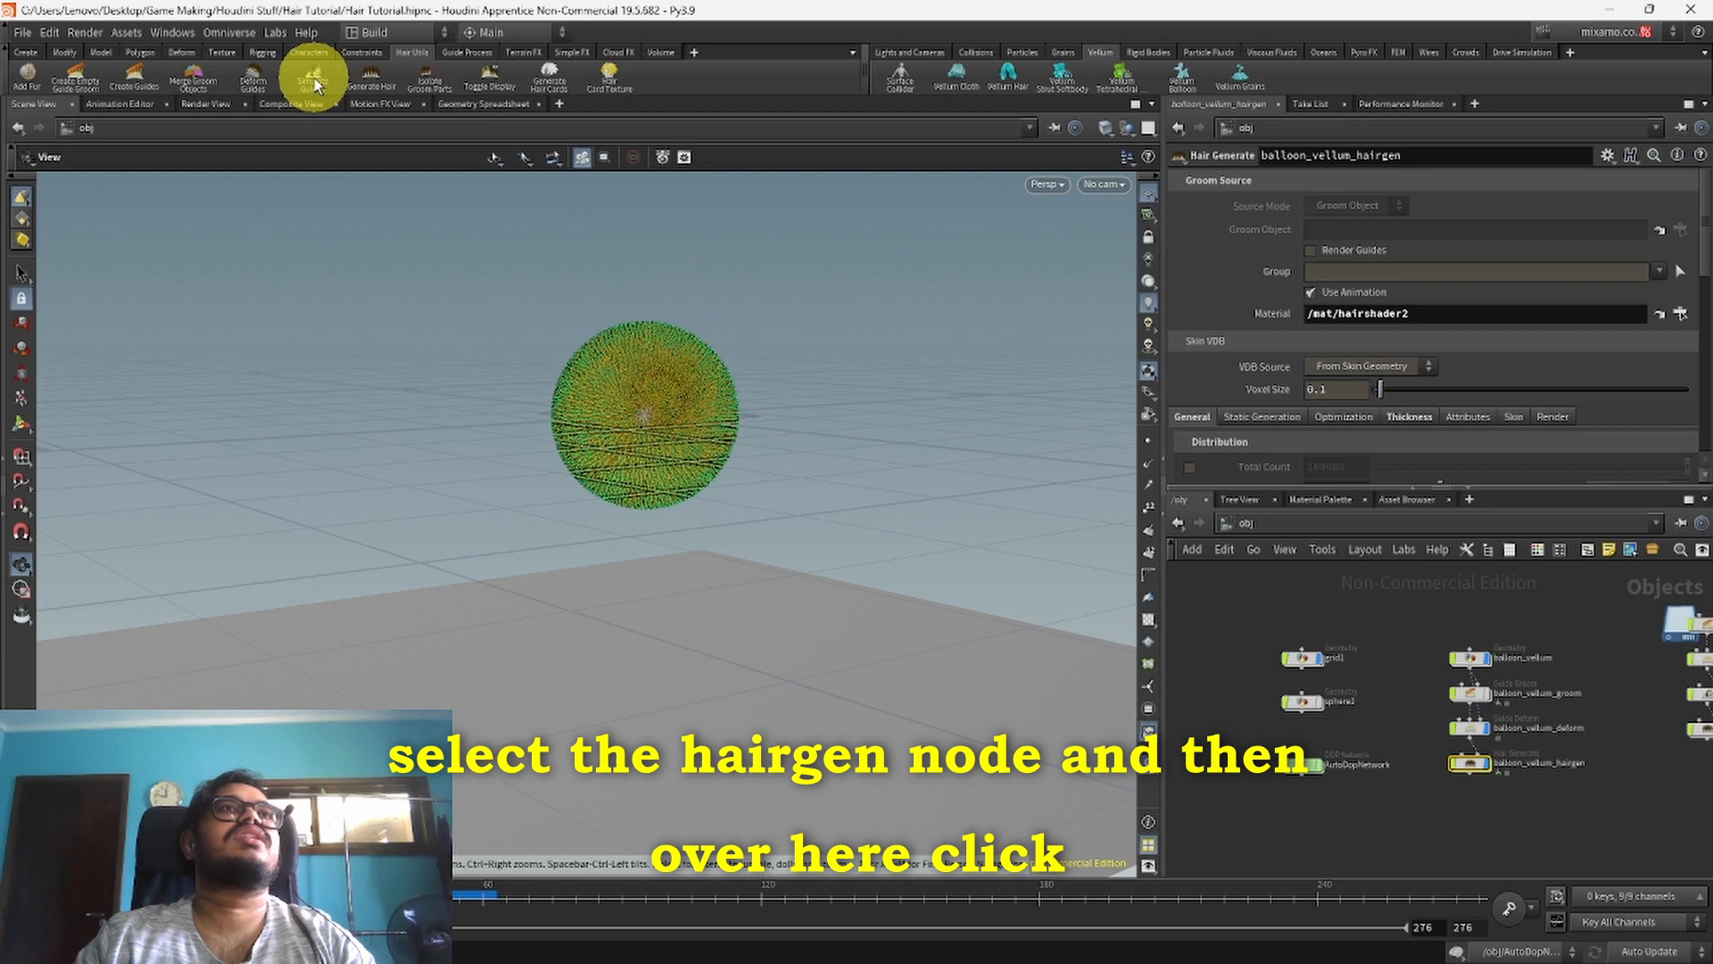
click(311, 73)
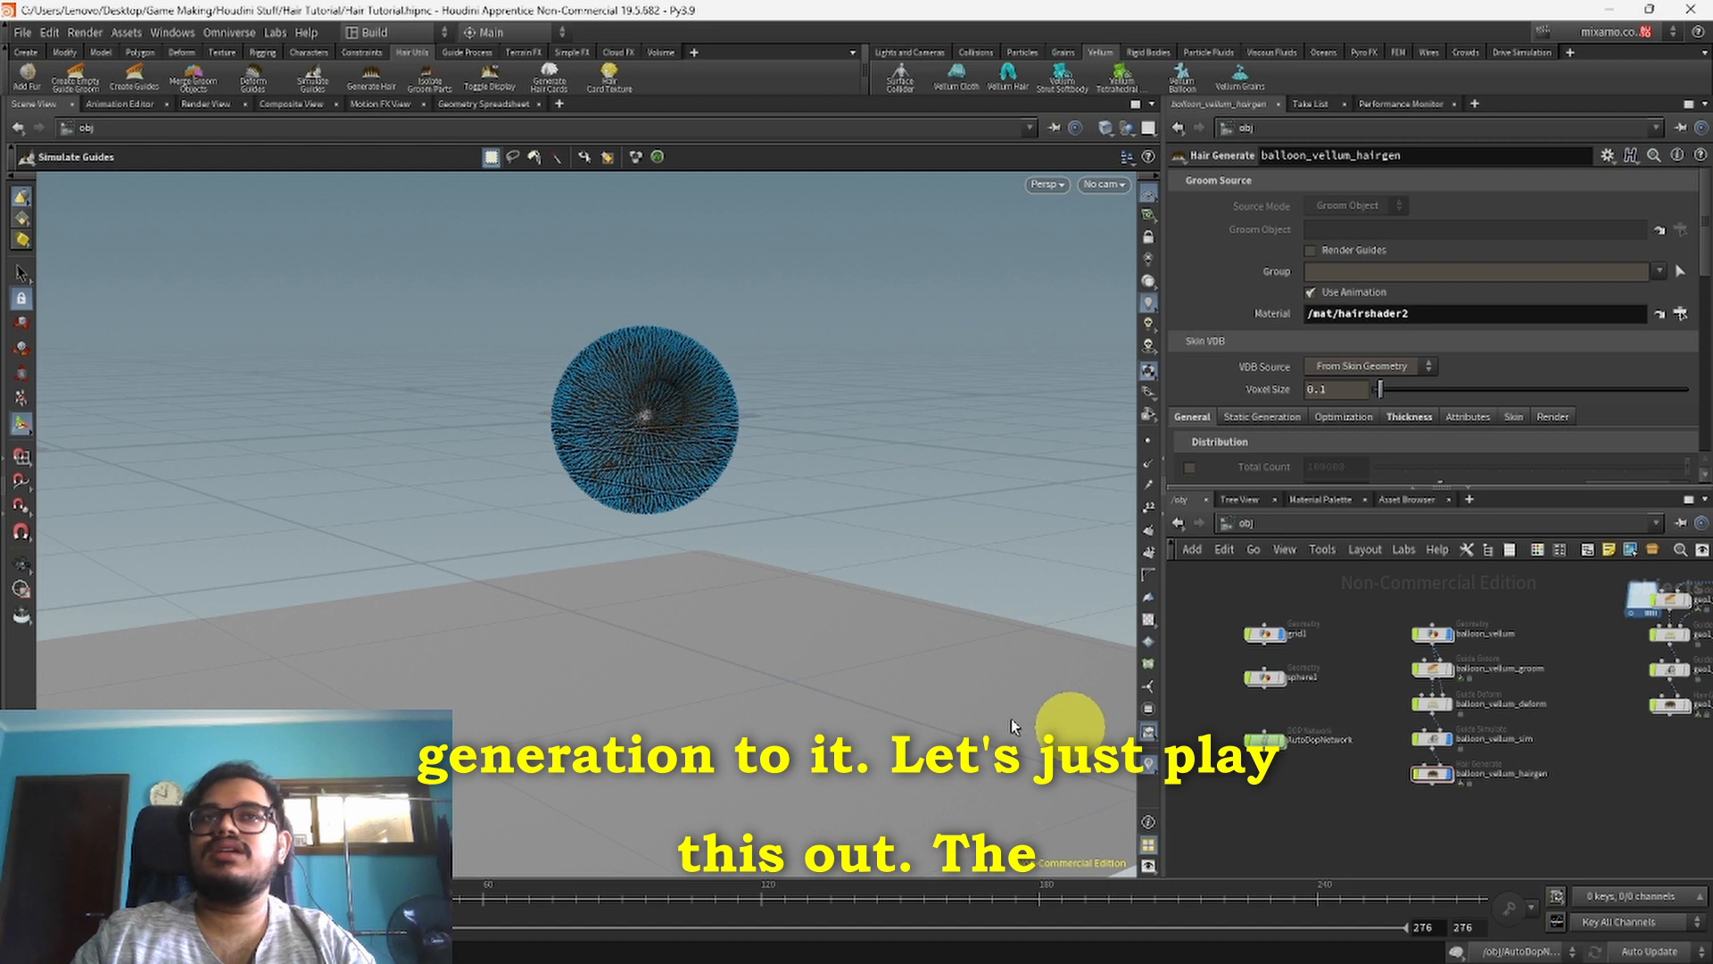
Step: Play back the hair simulation, then show balloon_vellum_groom's guide settings
click(1431, 741)
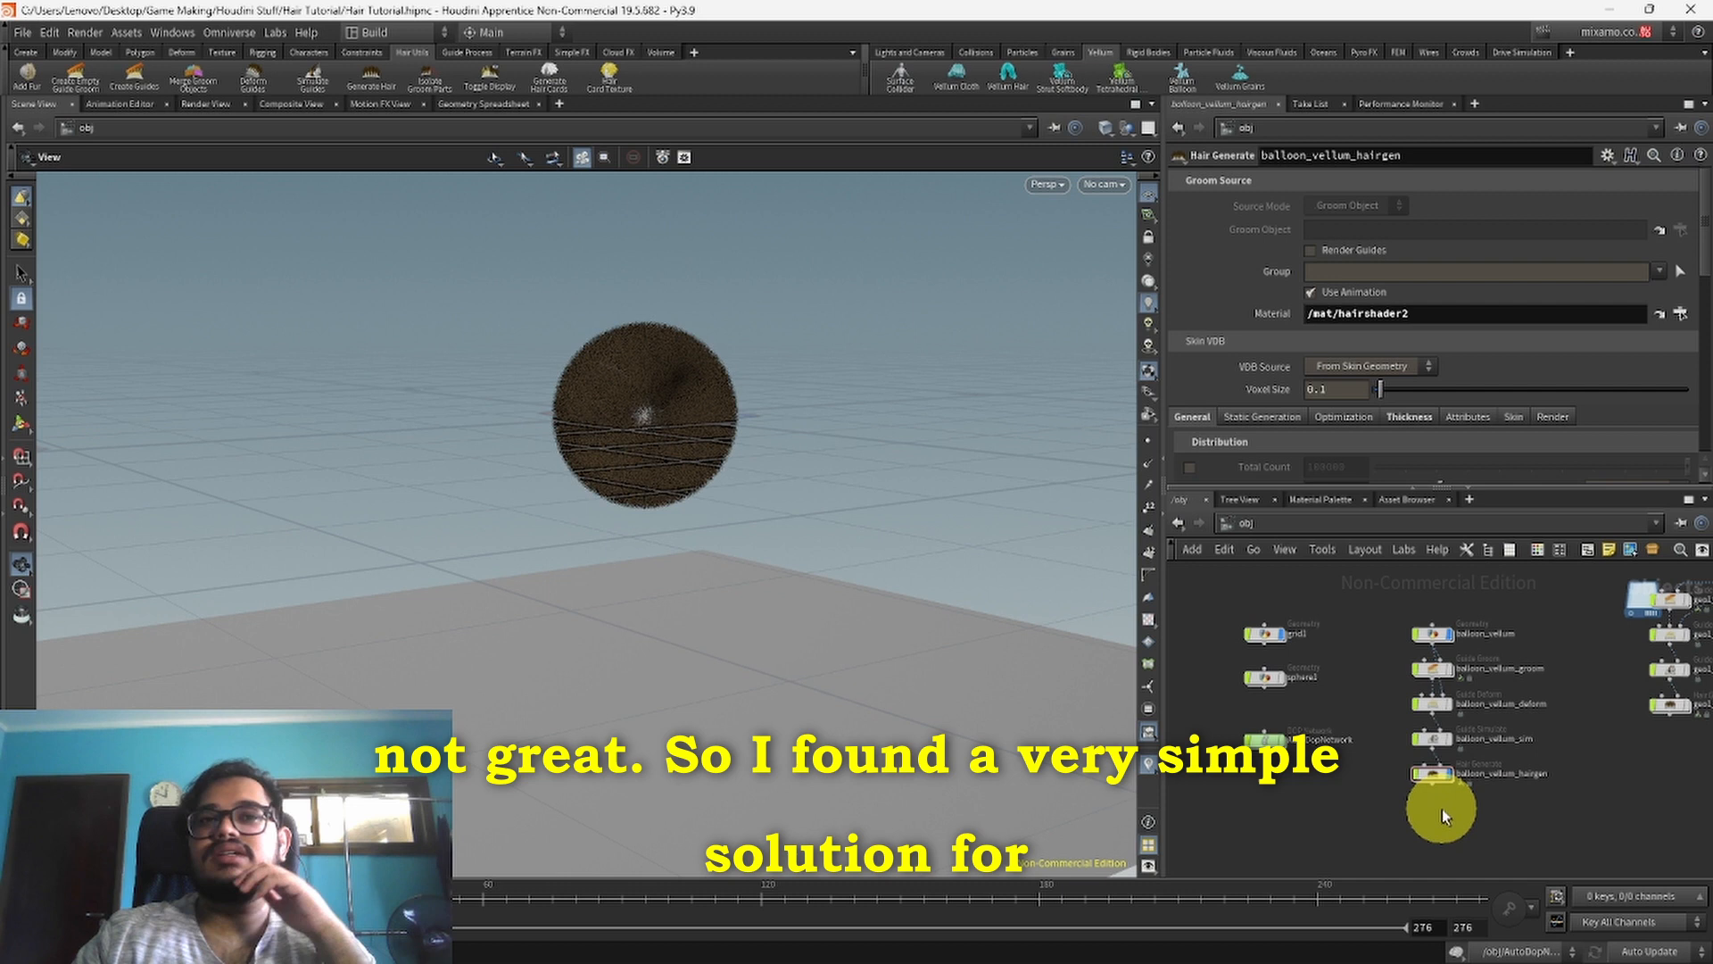
click(1431, 668)
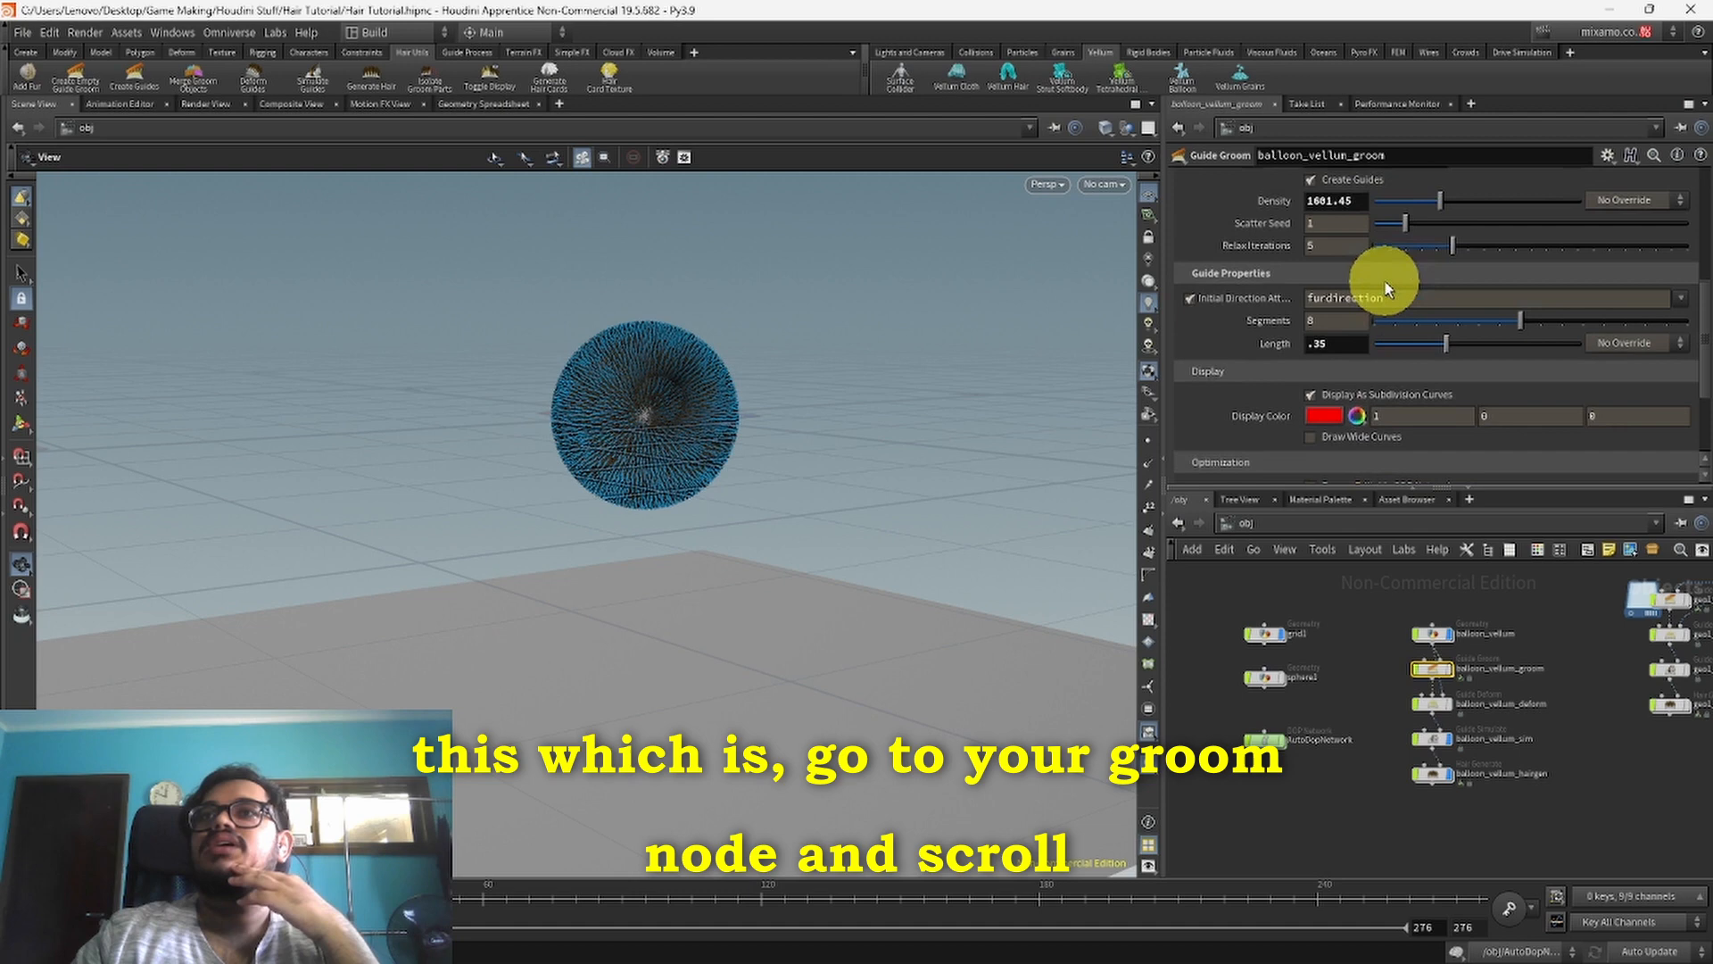
Step: Cache the groom's guides to disk and show balloon_vellum_sim's dynamics settings
scroll(up, 3)
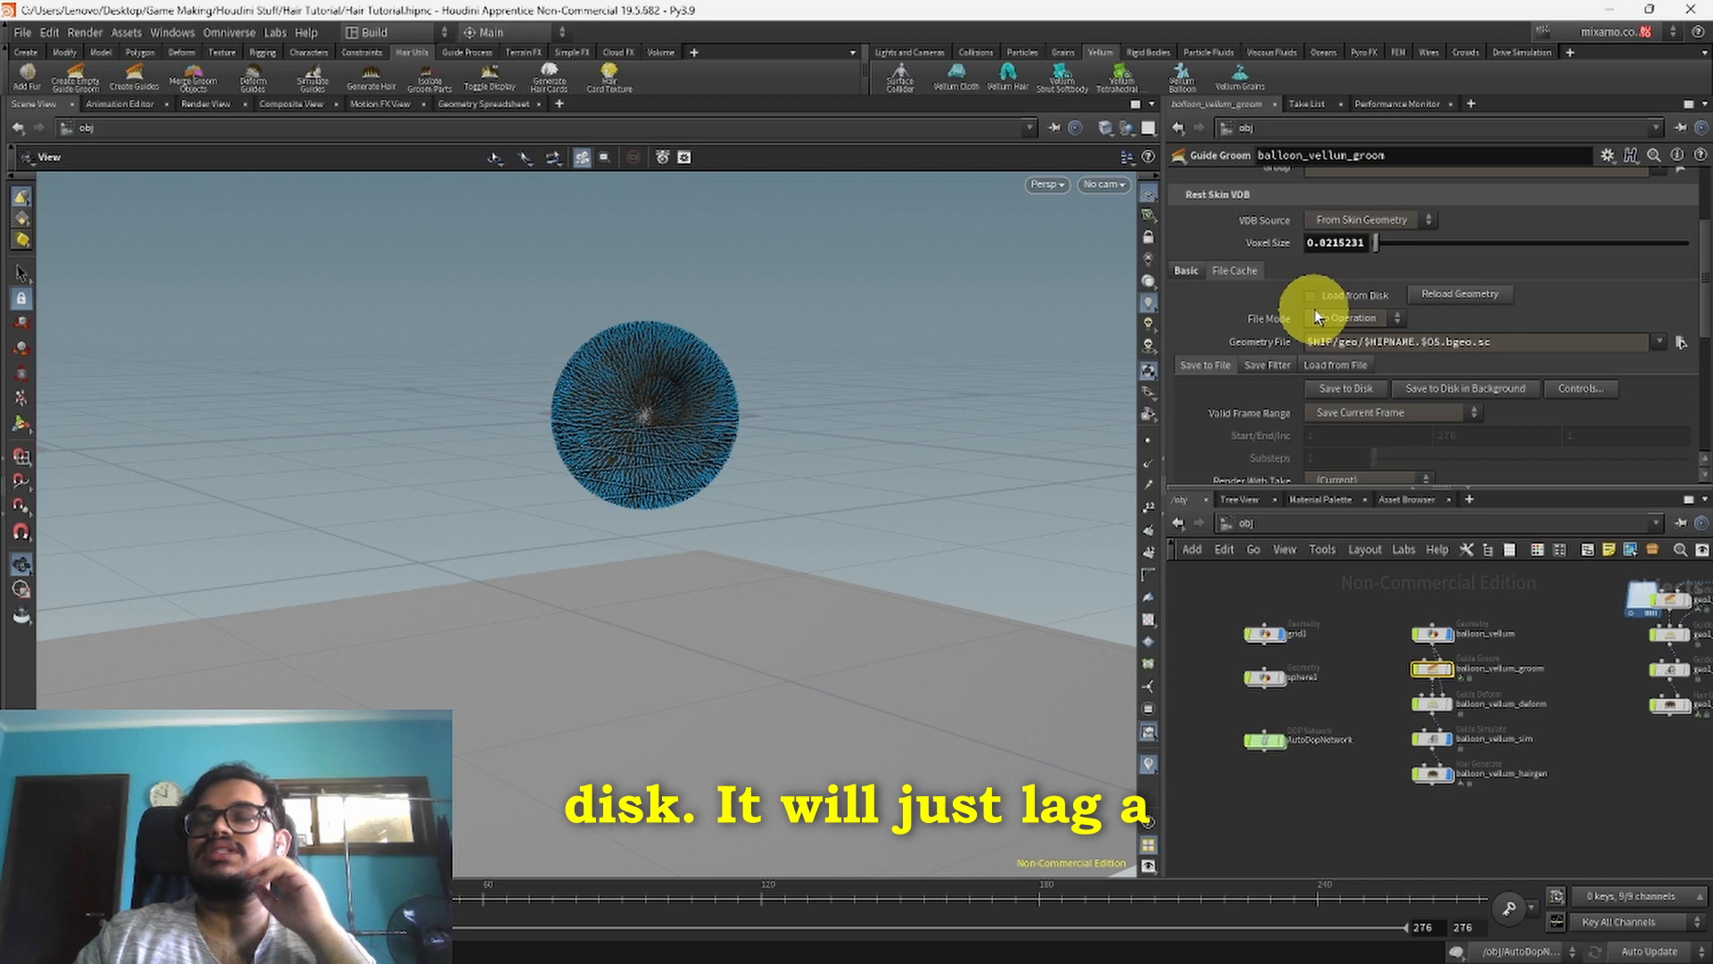
click(1310, 294)
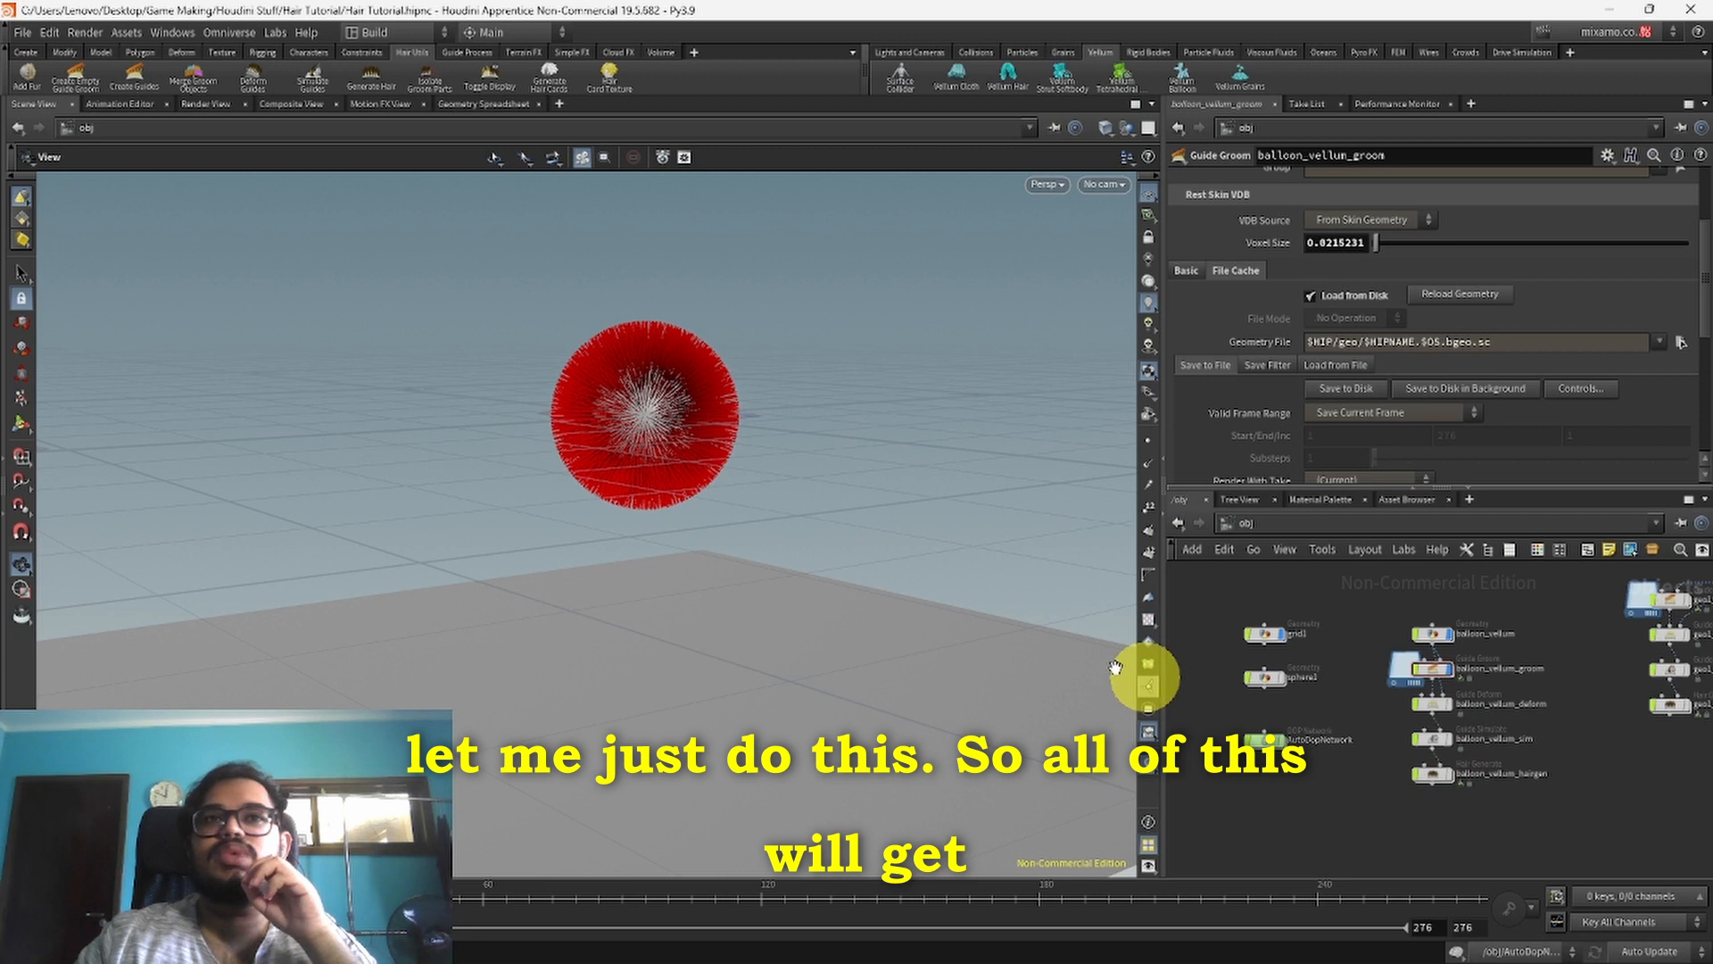
click(1436, 743)
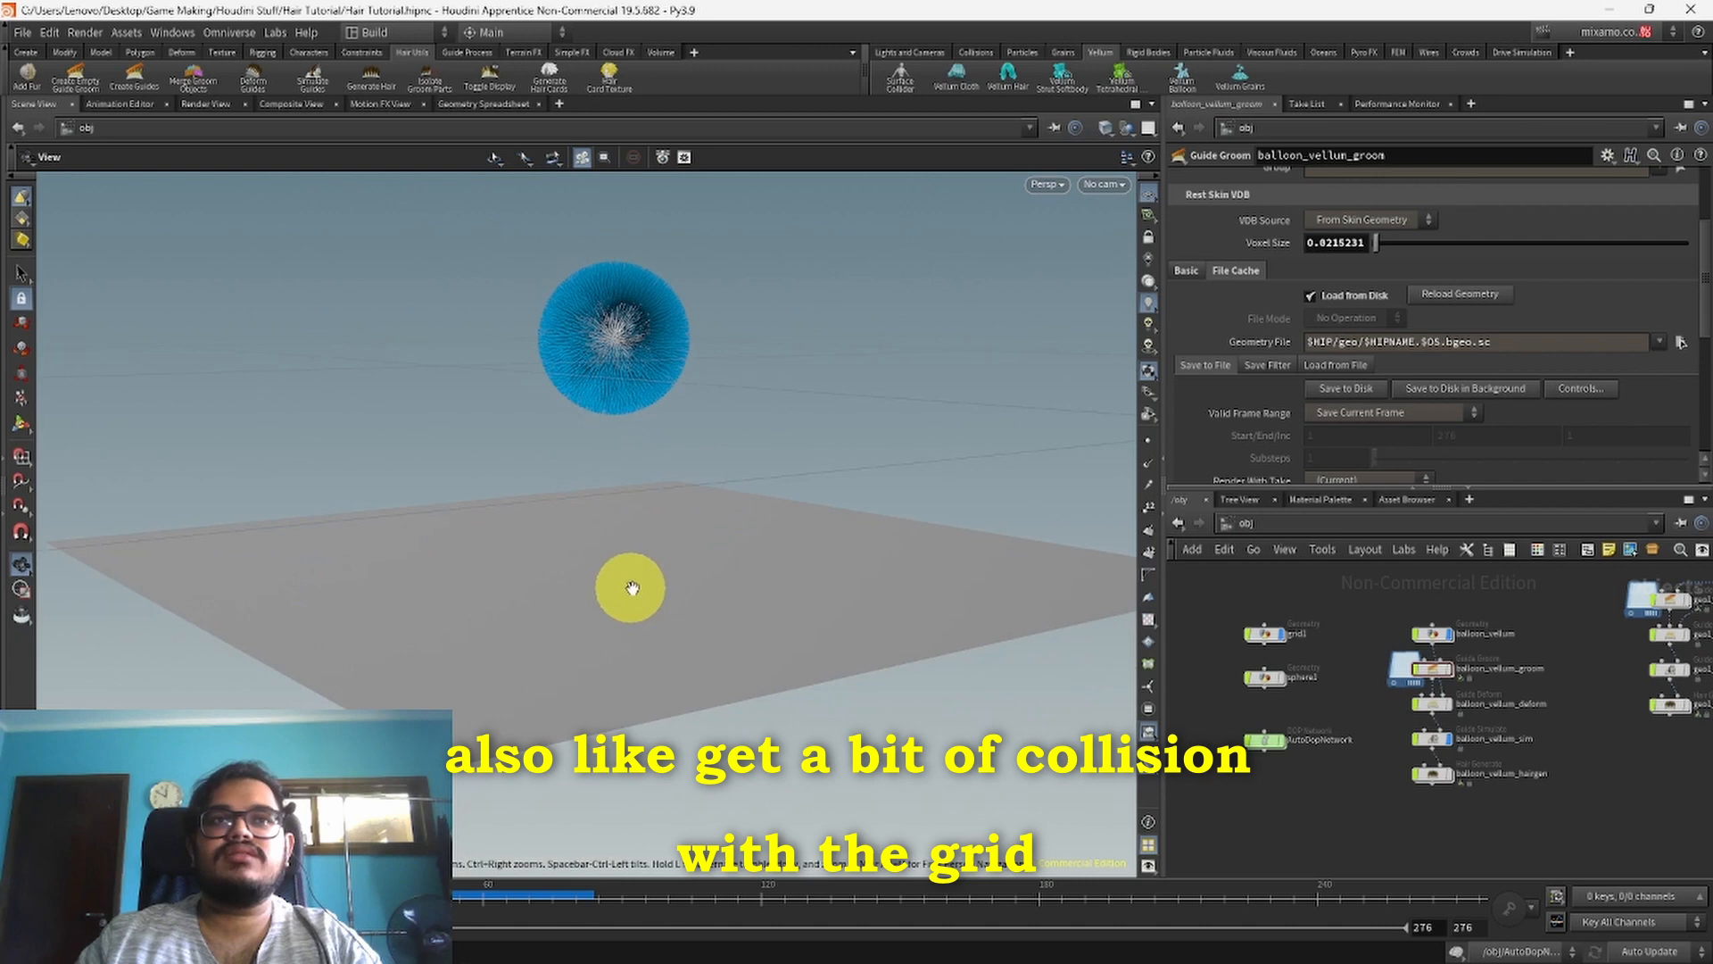
click(1428, 738)
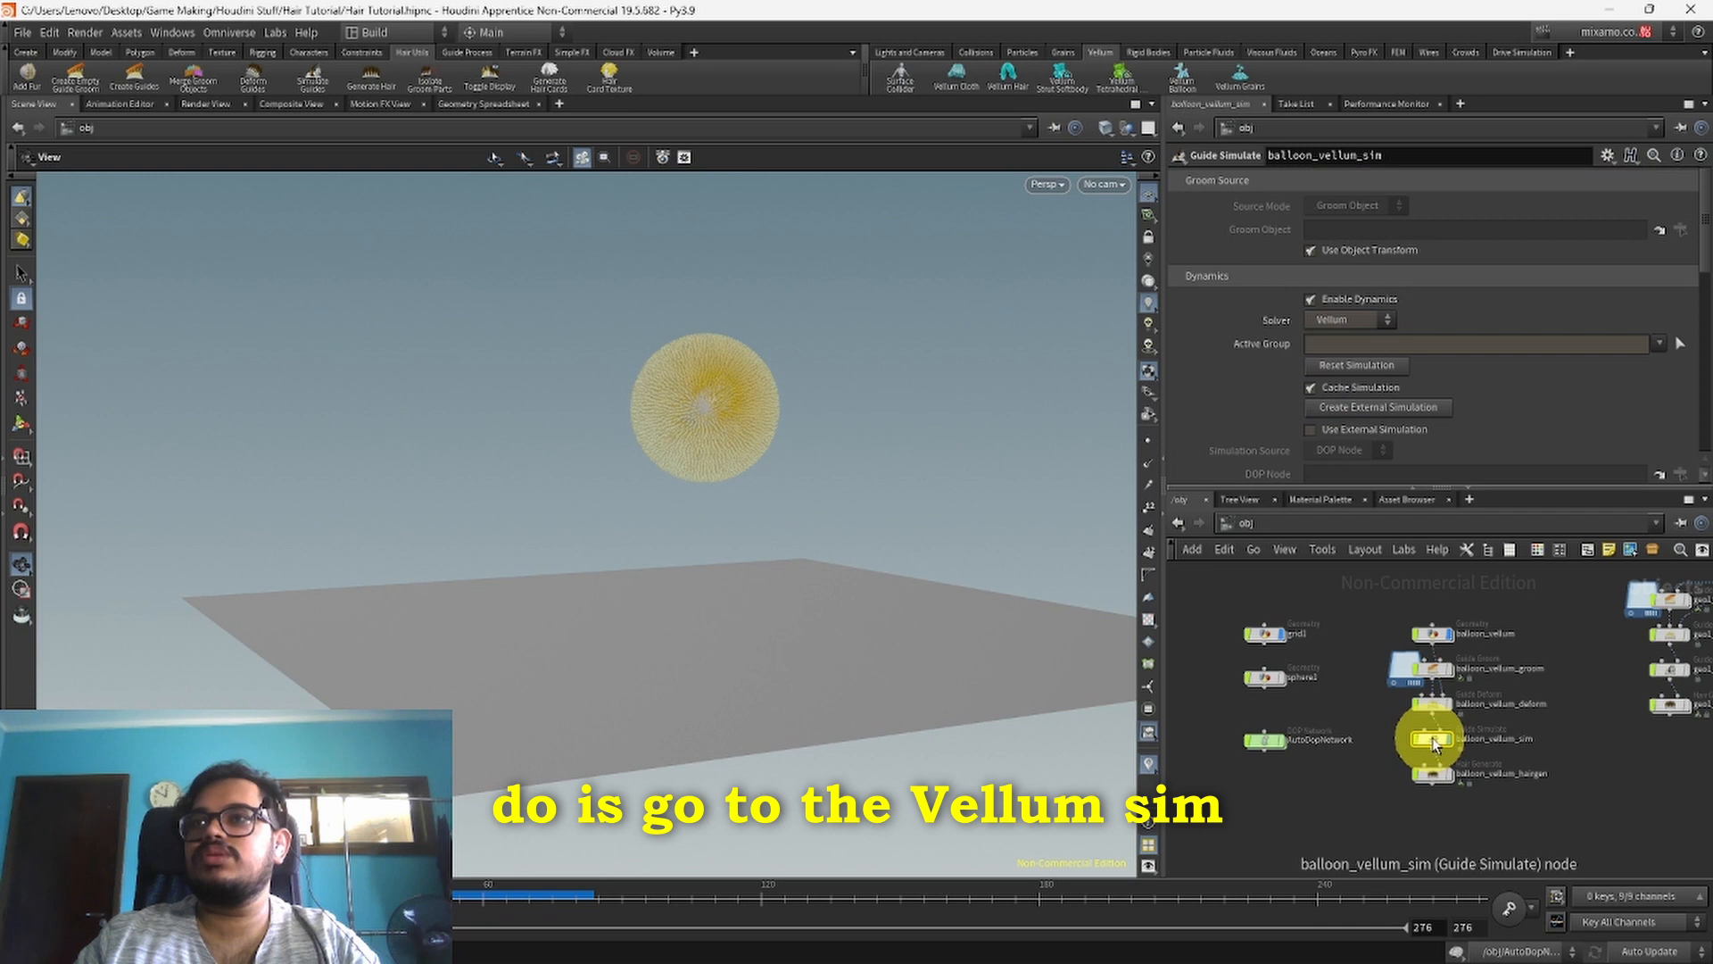
Step: On balloon_vellum_sim's Vellum Collisions tab, toggle External Collisions while testing against the grid
click(1602, 340)
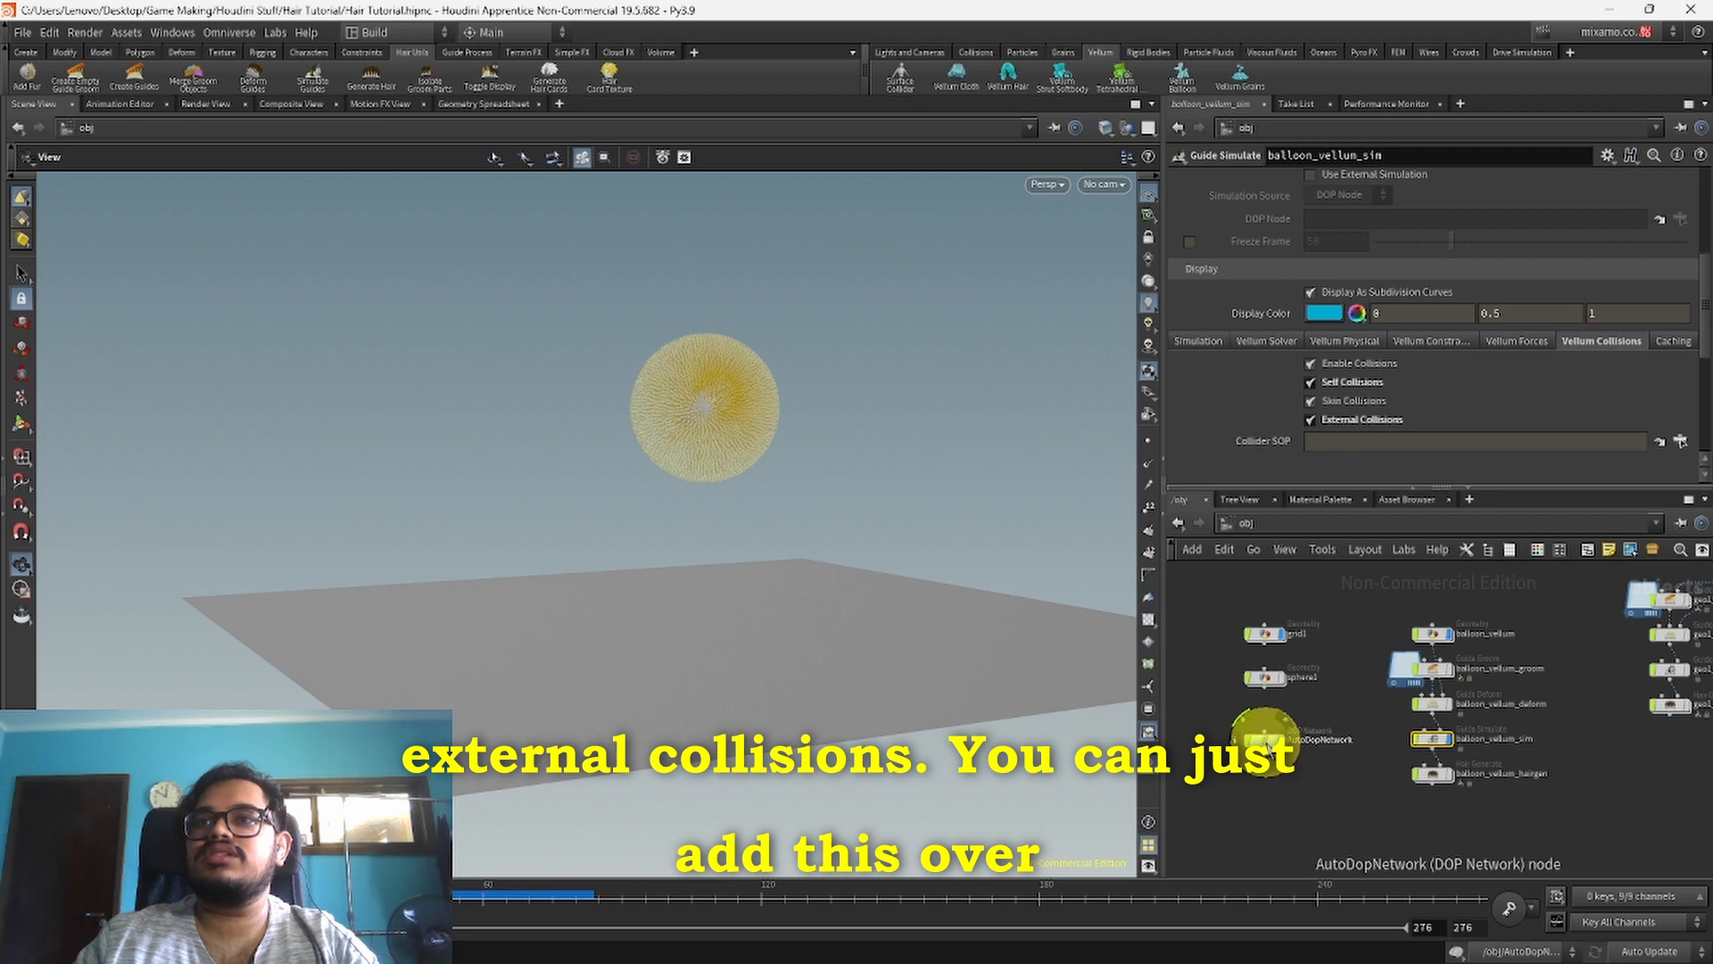
click(1311, 419)
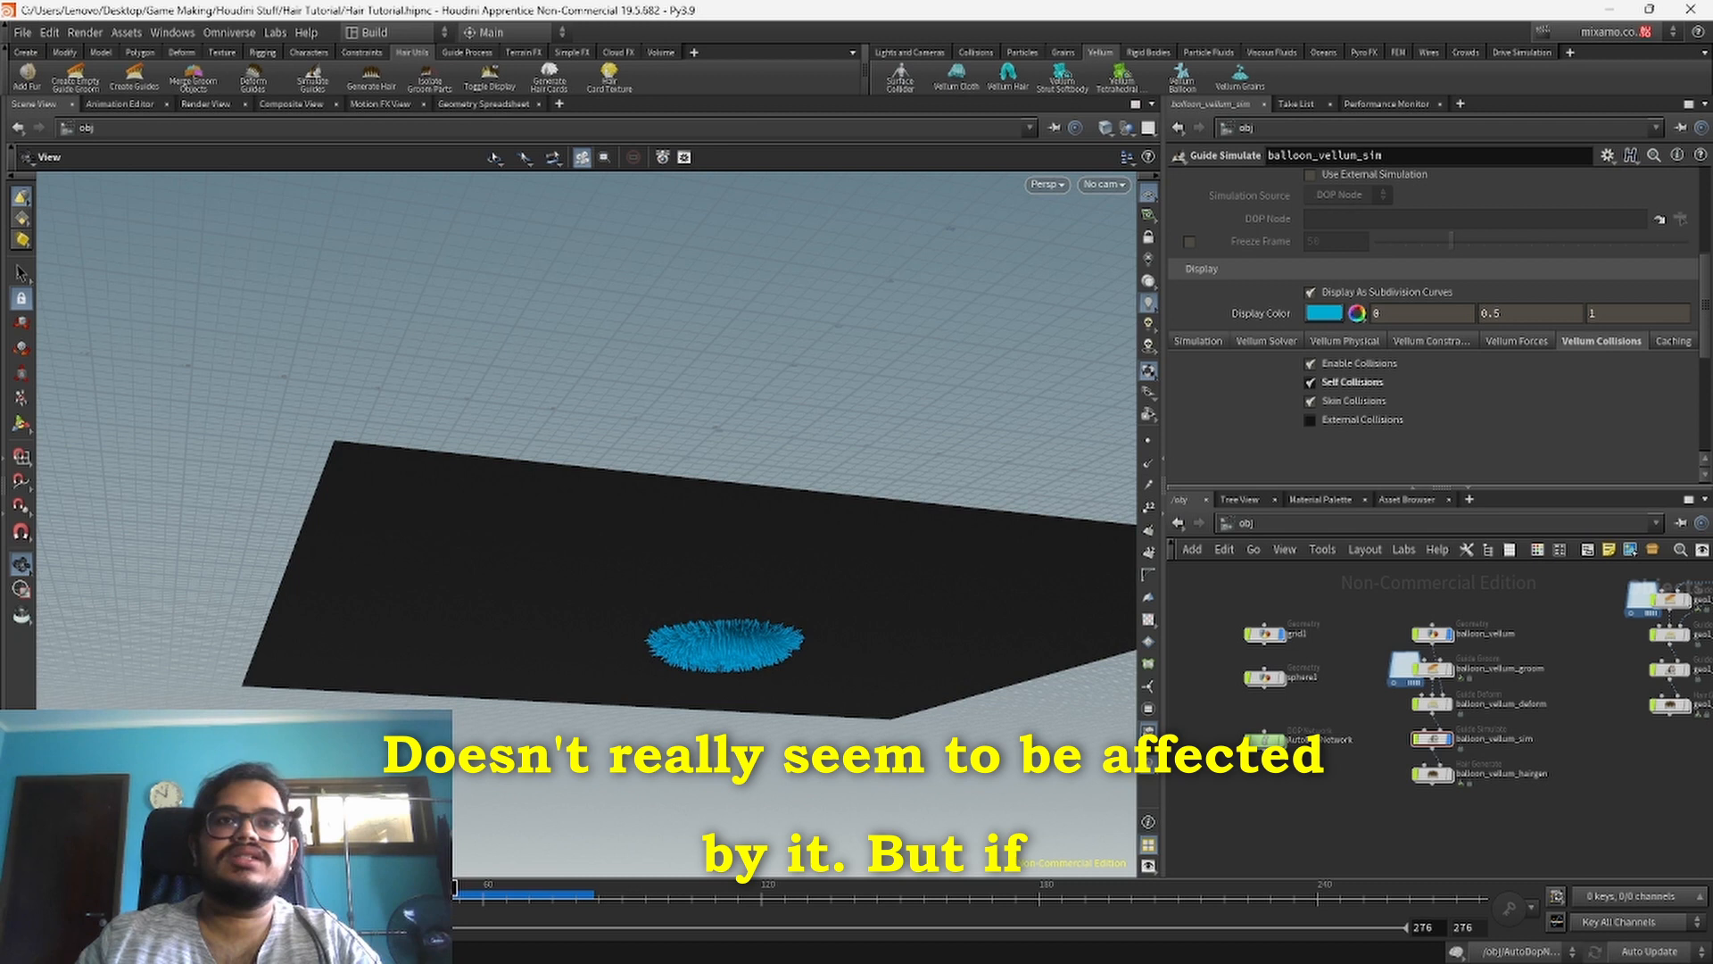
click(1311, 419)
text(im)
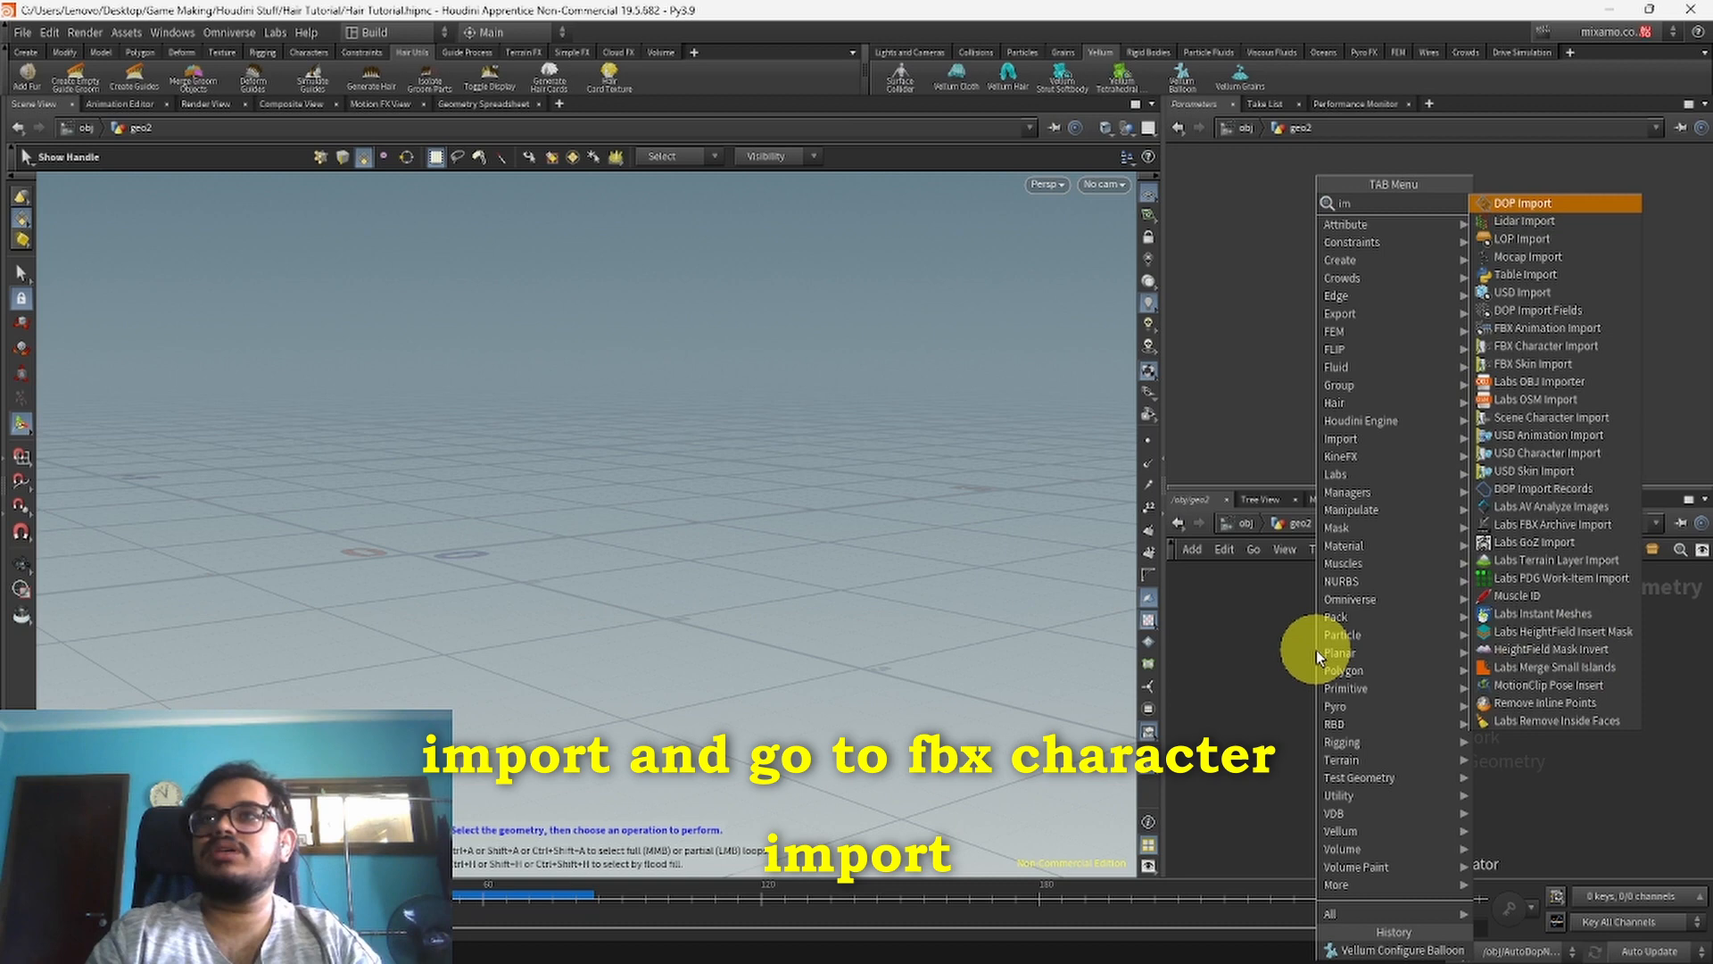
Step: Add an FBX Character Import node by searching 'im' in the Tab menu
click(1546, 345)
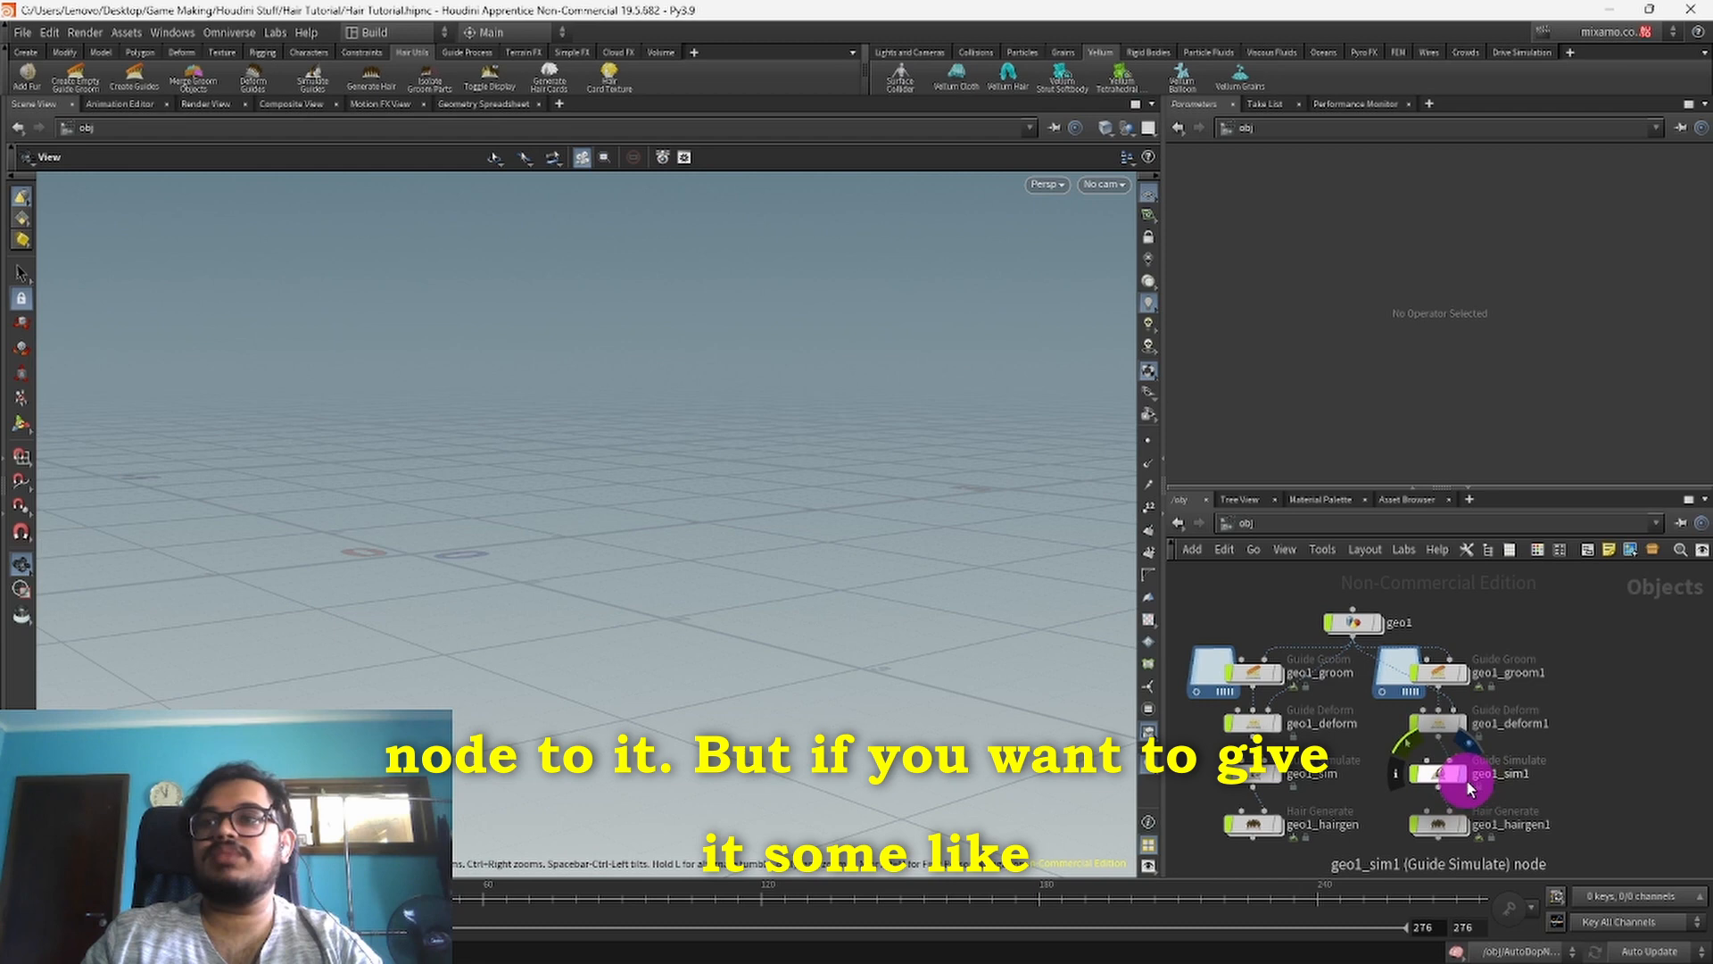
Step: Dive into geo1_hairgen1 to view its modify network
double_click(1510, 822)
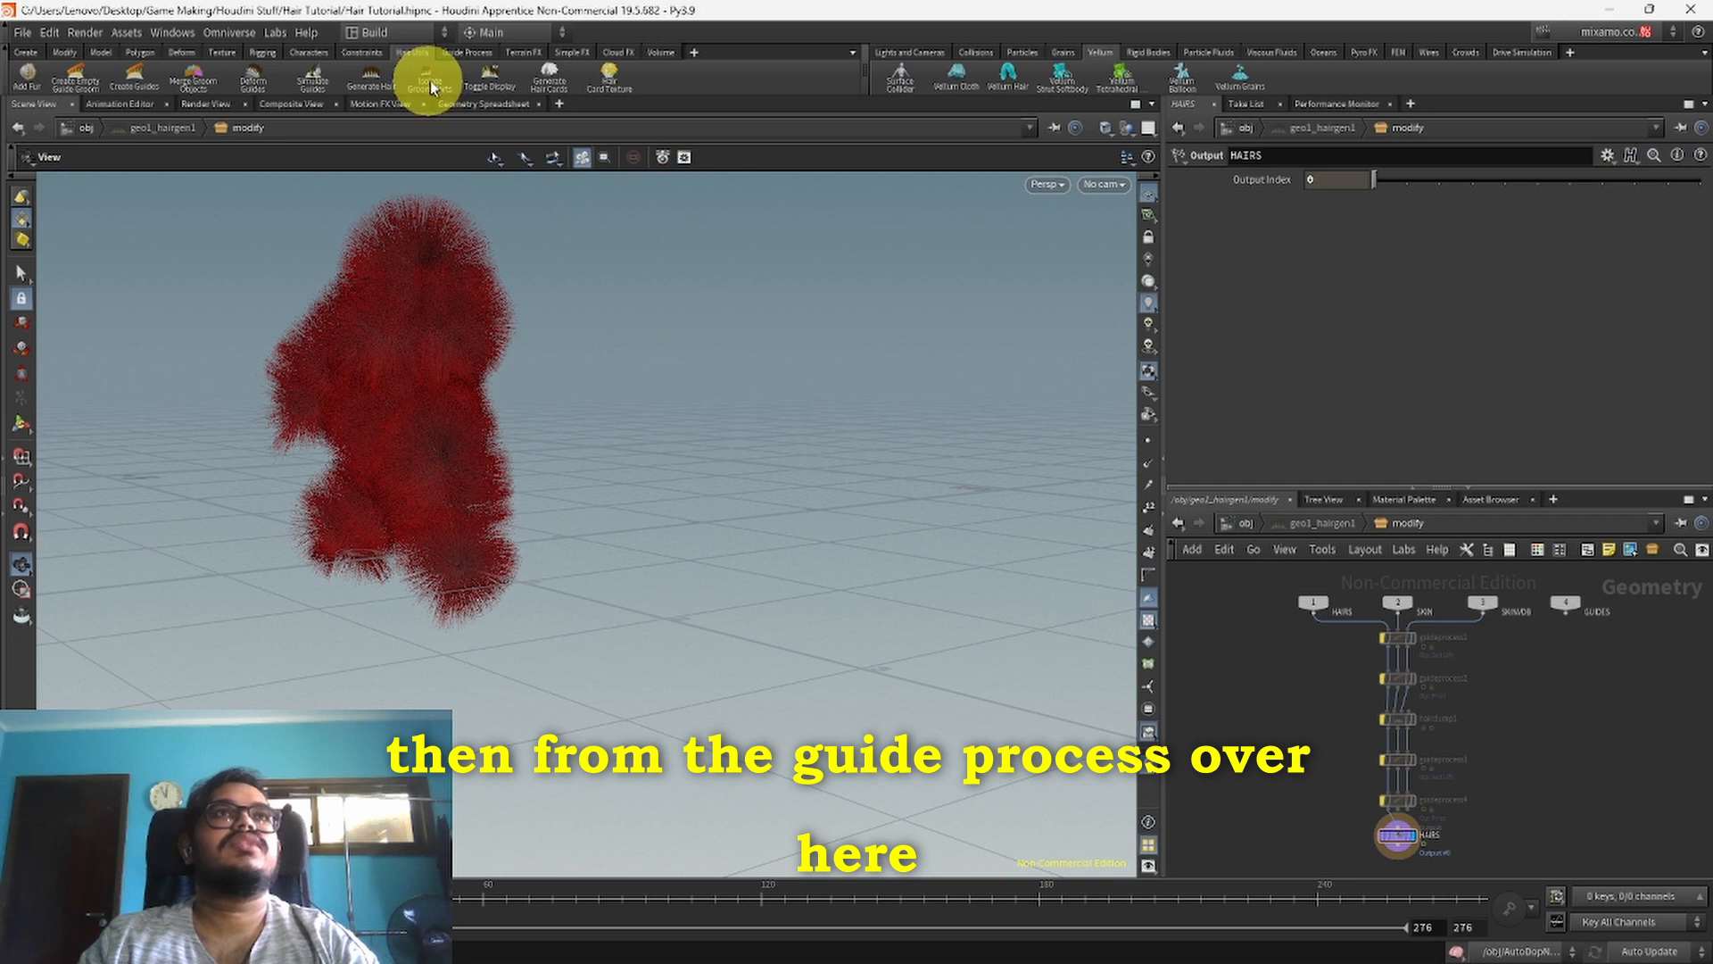
Step: Show the Guide Process shelf and box-select the hair modifier nodes in the modify network
click(466, 53)
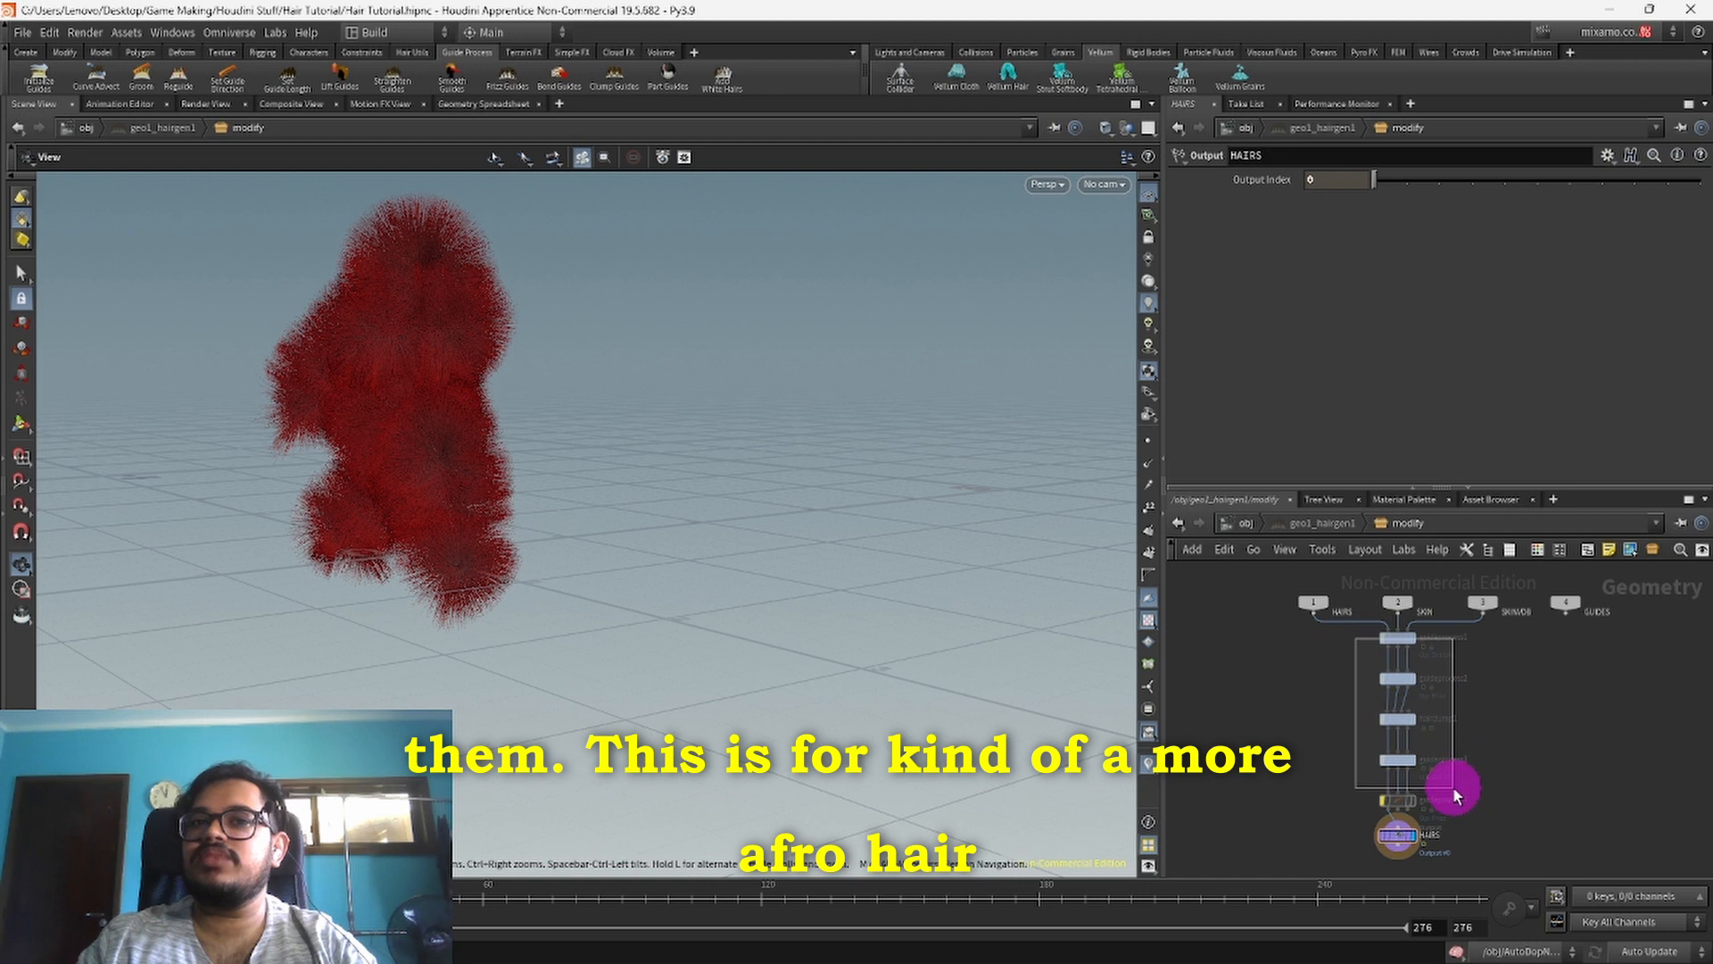
click(1395, 639)
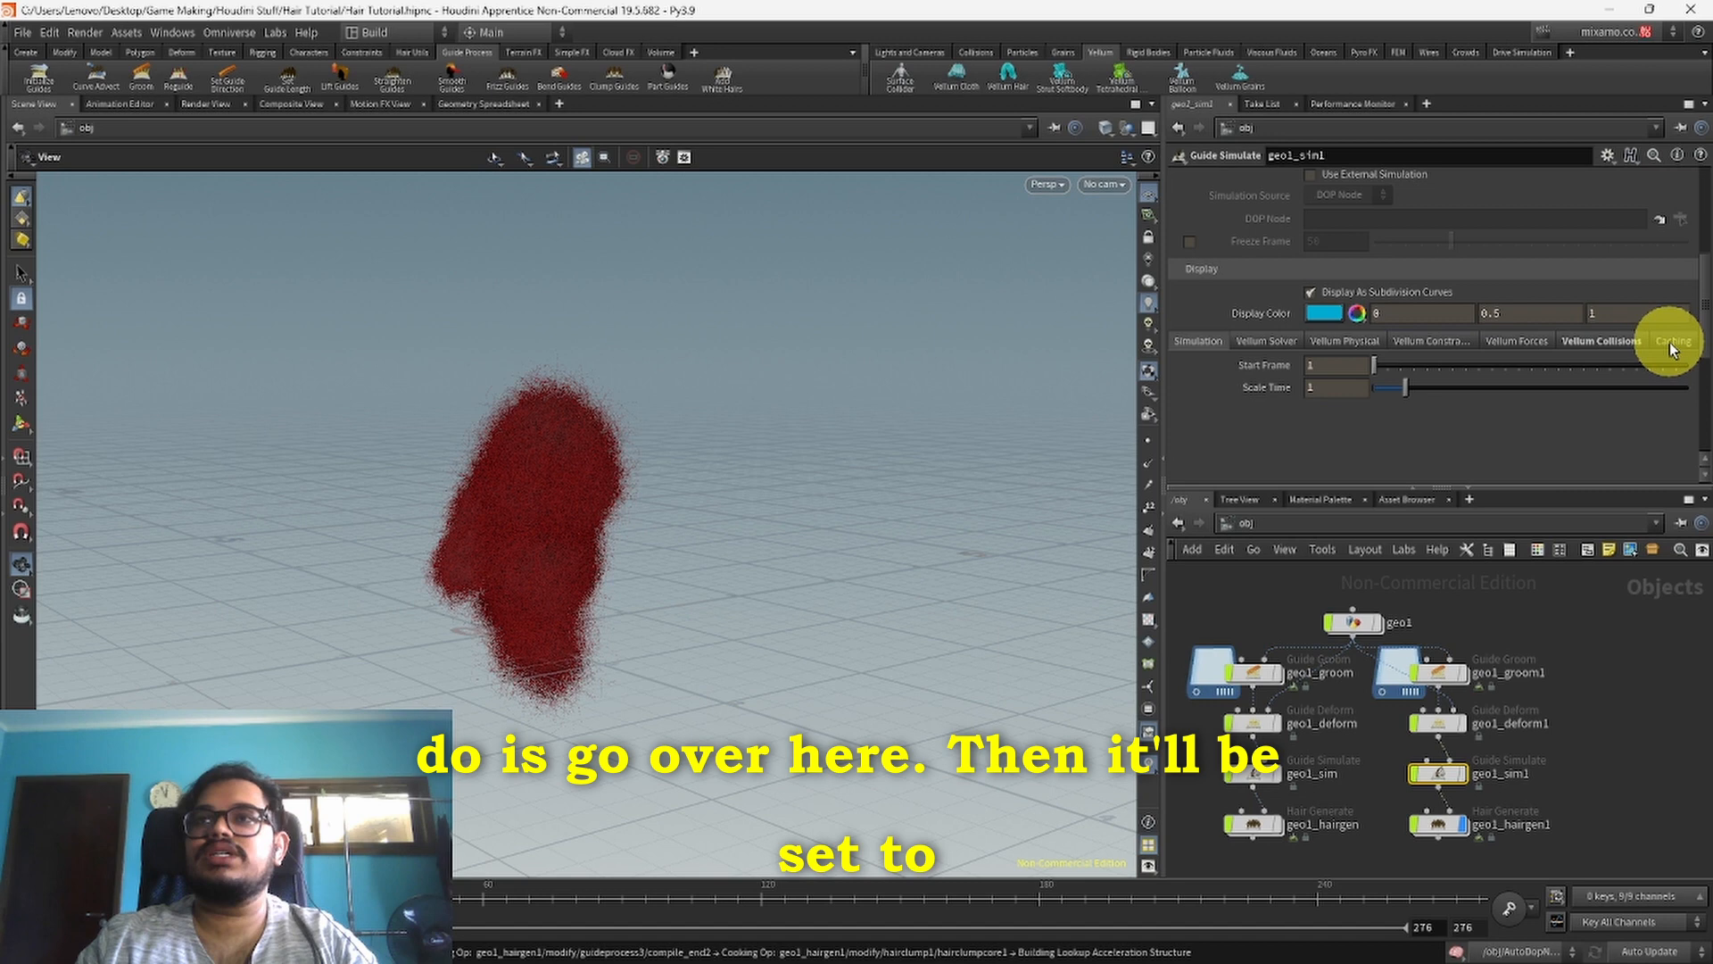
Step: Show the Caching tab for the geo1_sim1 hair simulation
click(1671, 340)
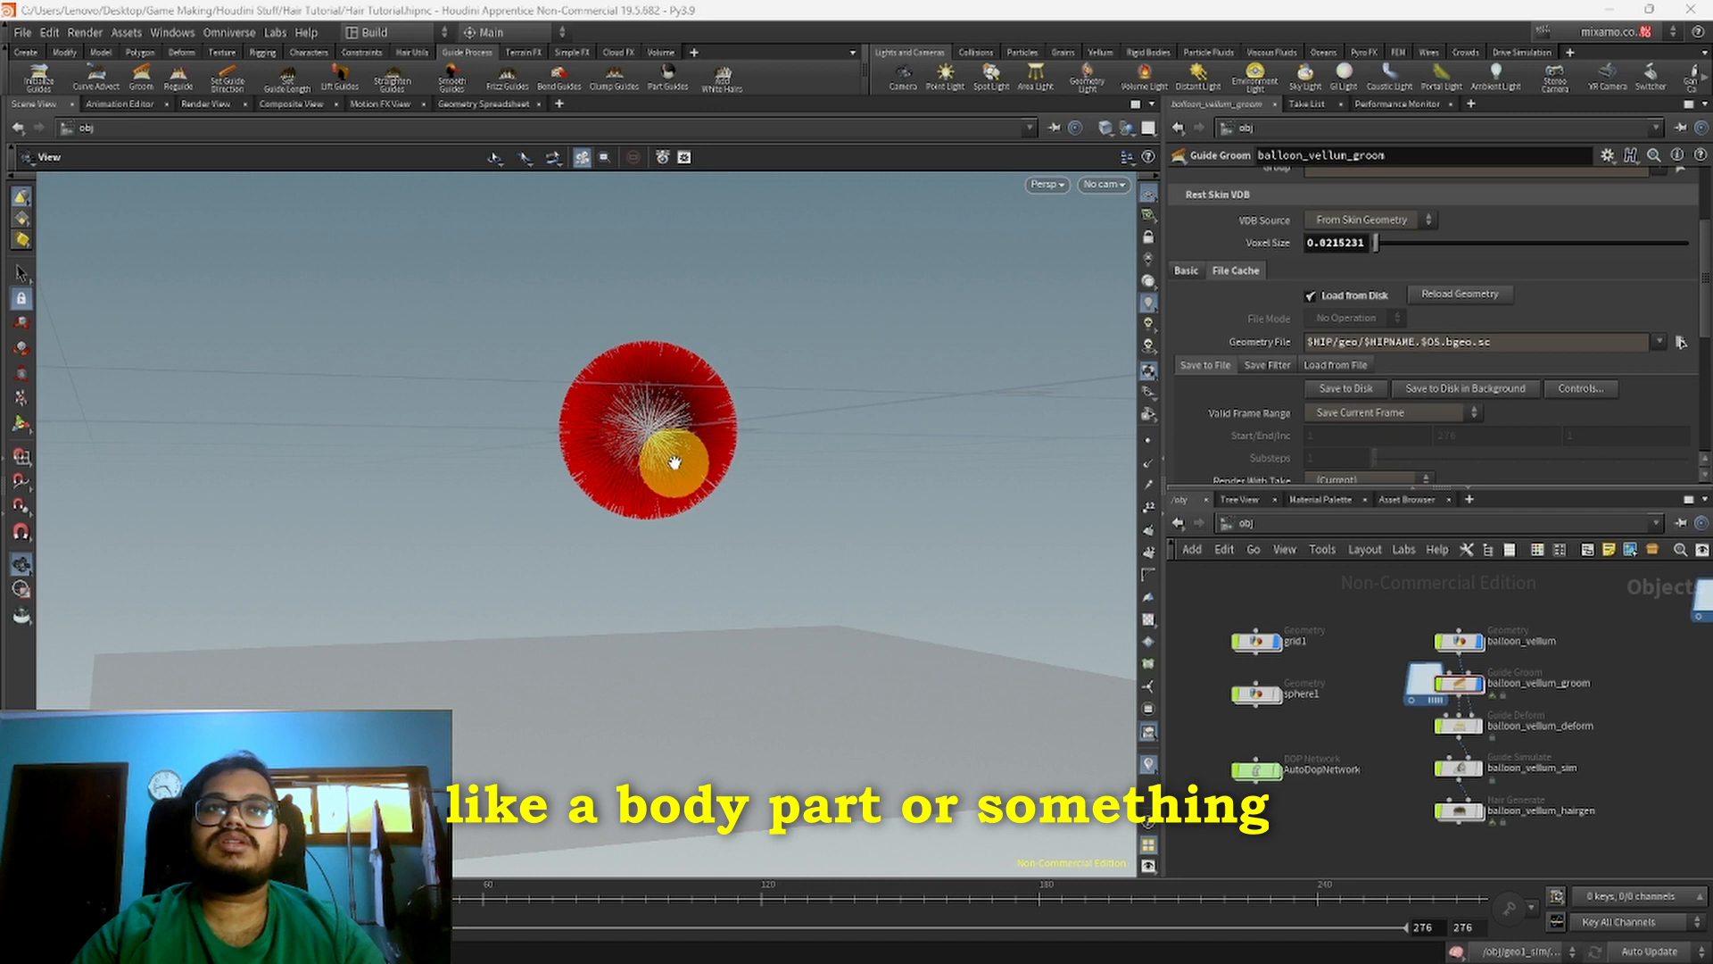
Step: Select the balloon_vellum_groom hair for grooming edits
click(1458, 725)
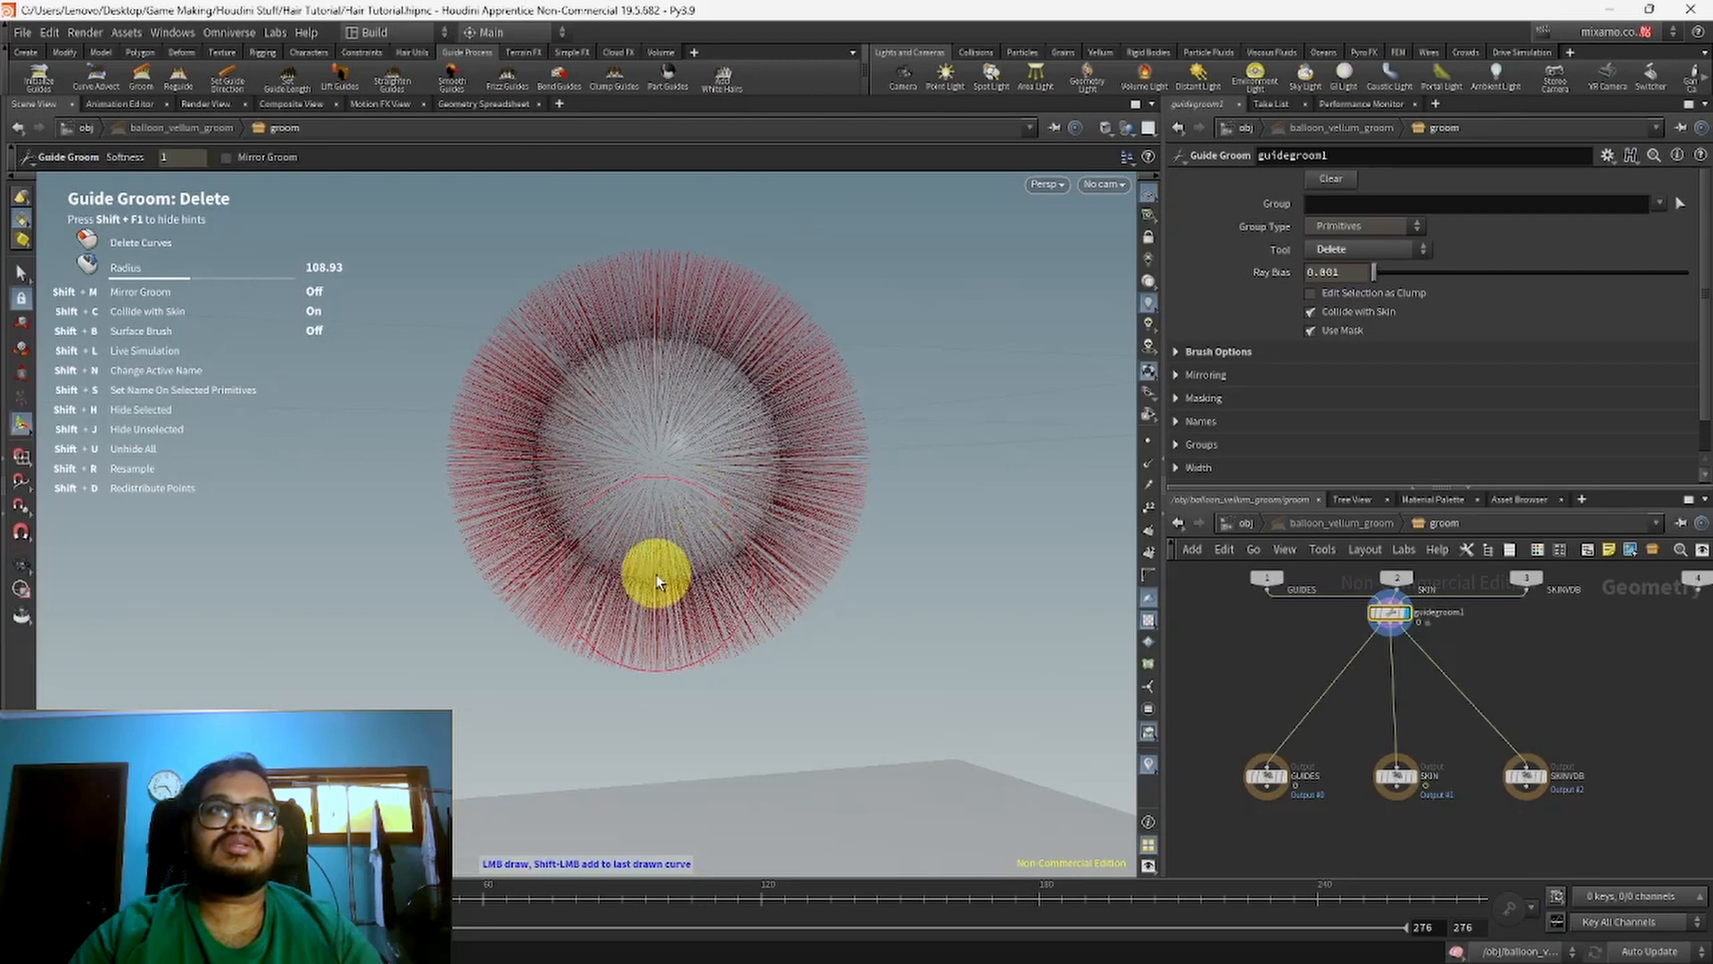
Step: Delete hair on the balloon's lower half, plant new strands, then exit Guide Groom
click(1366, 249)
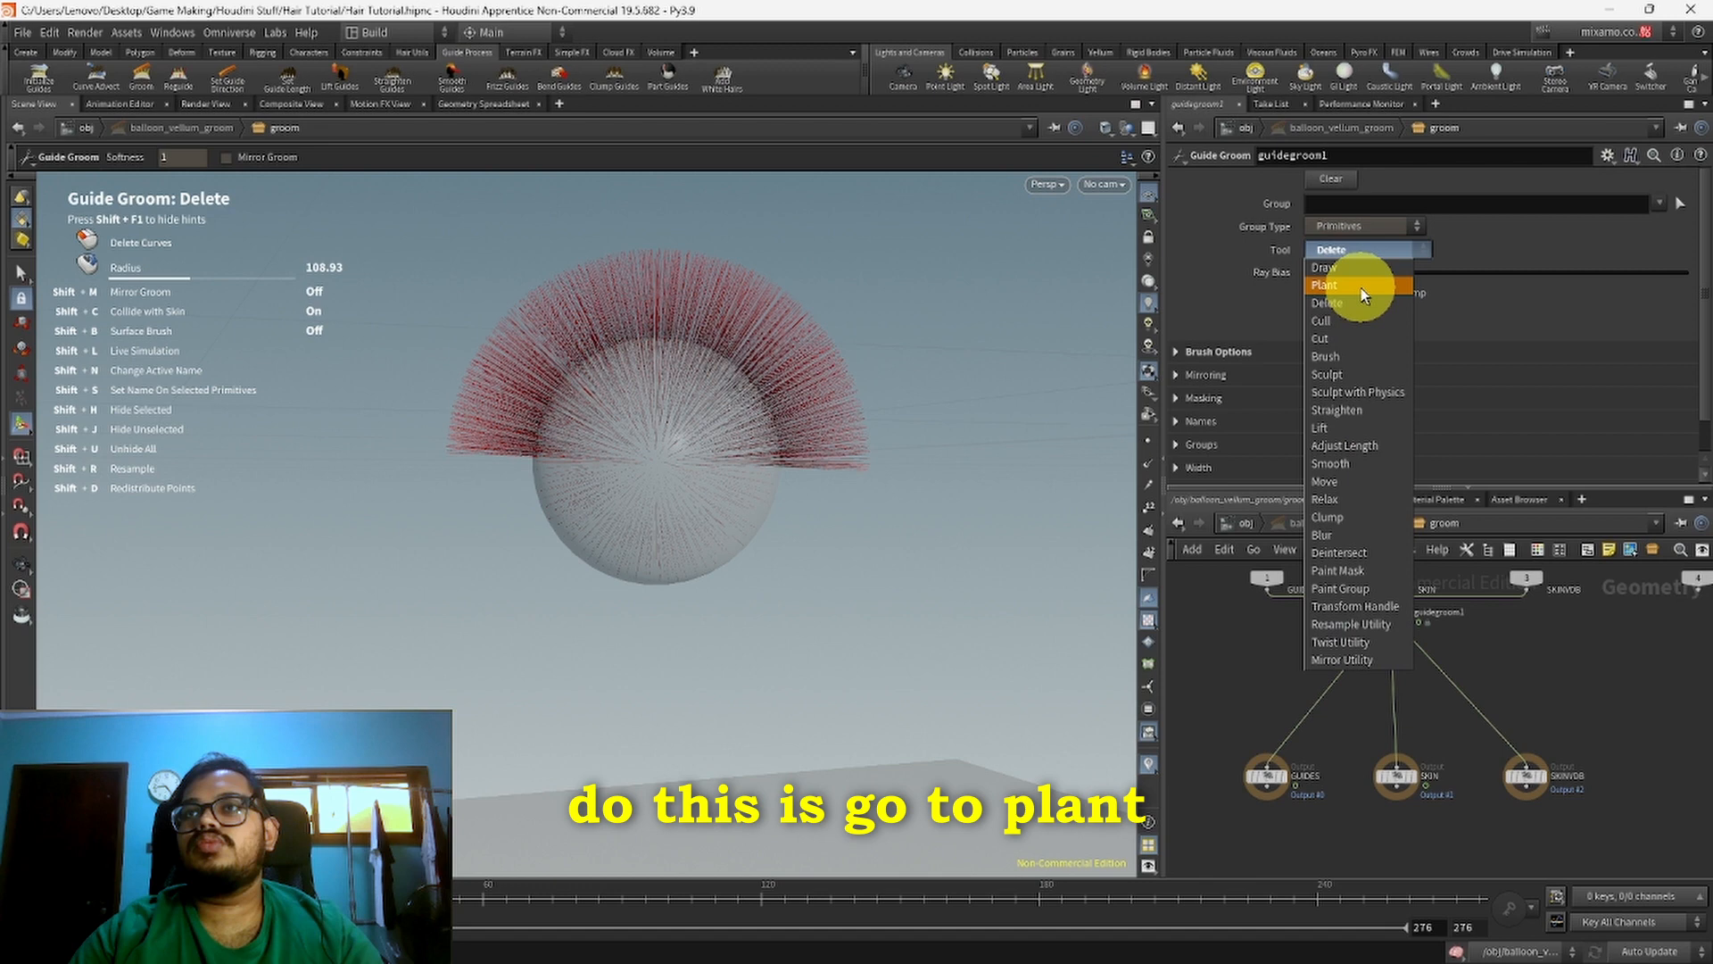
click(1323, 285)
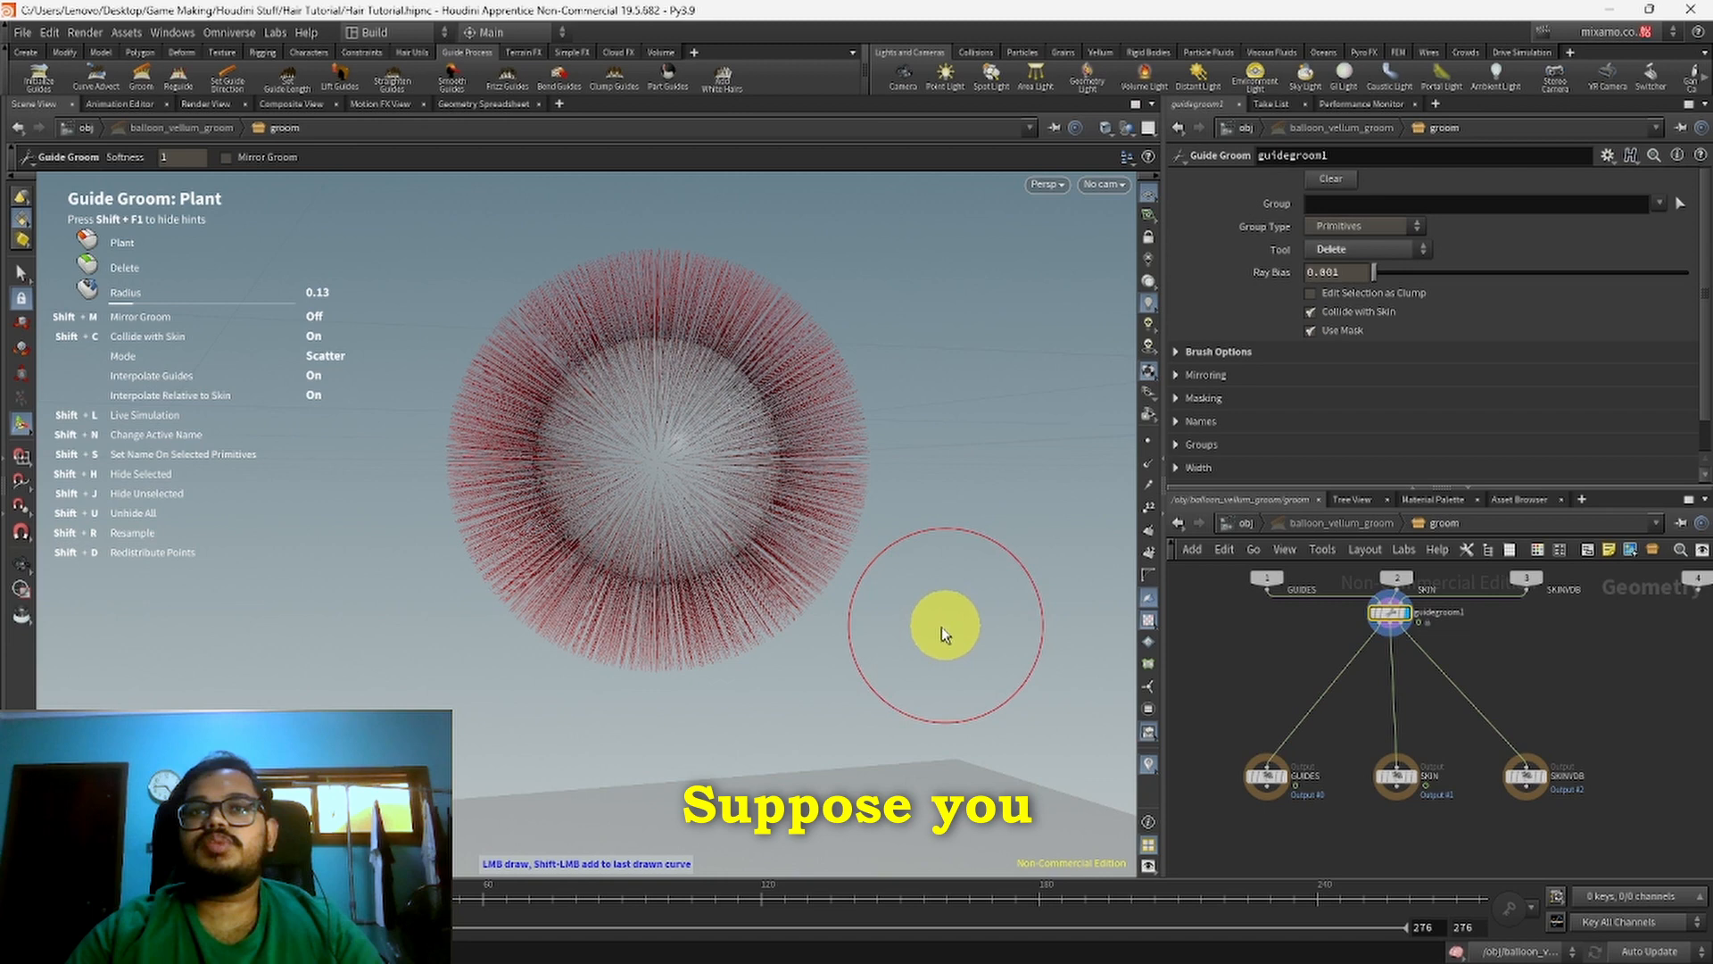
key(escape)
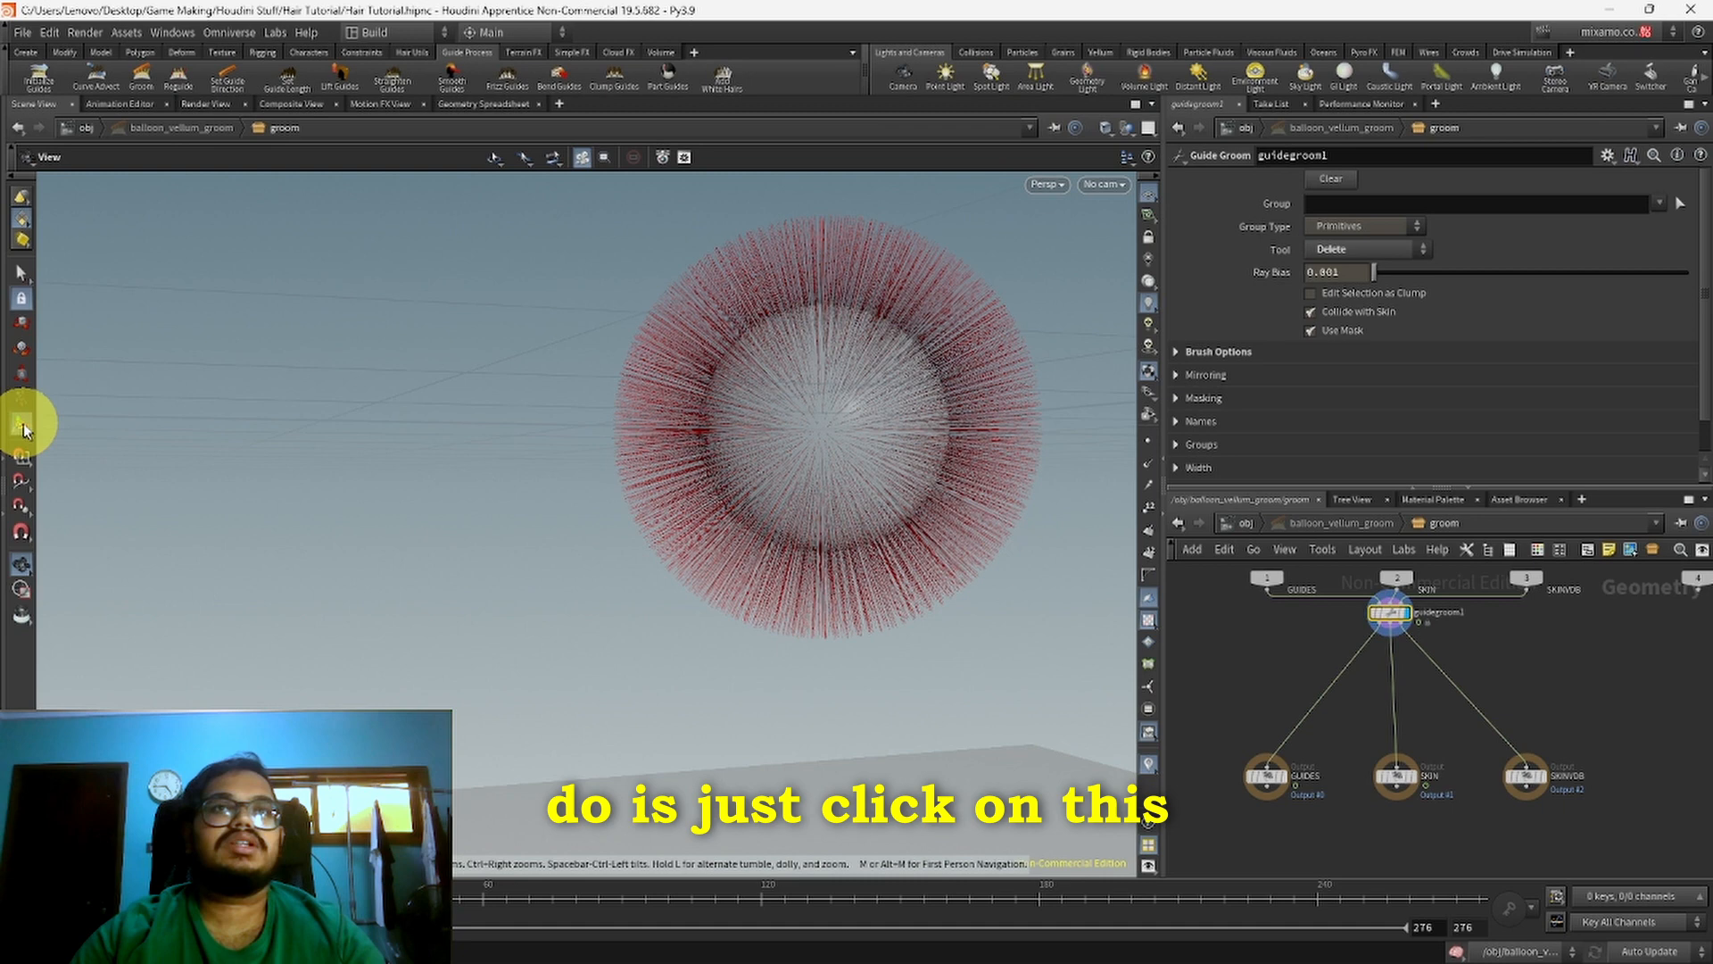
Step: Re-enter Guide Groom in Brush mode and stroke the balloon's hair sideways
click(1366, 248)
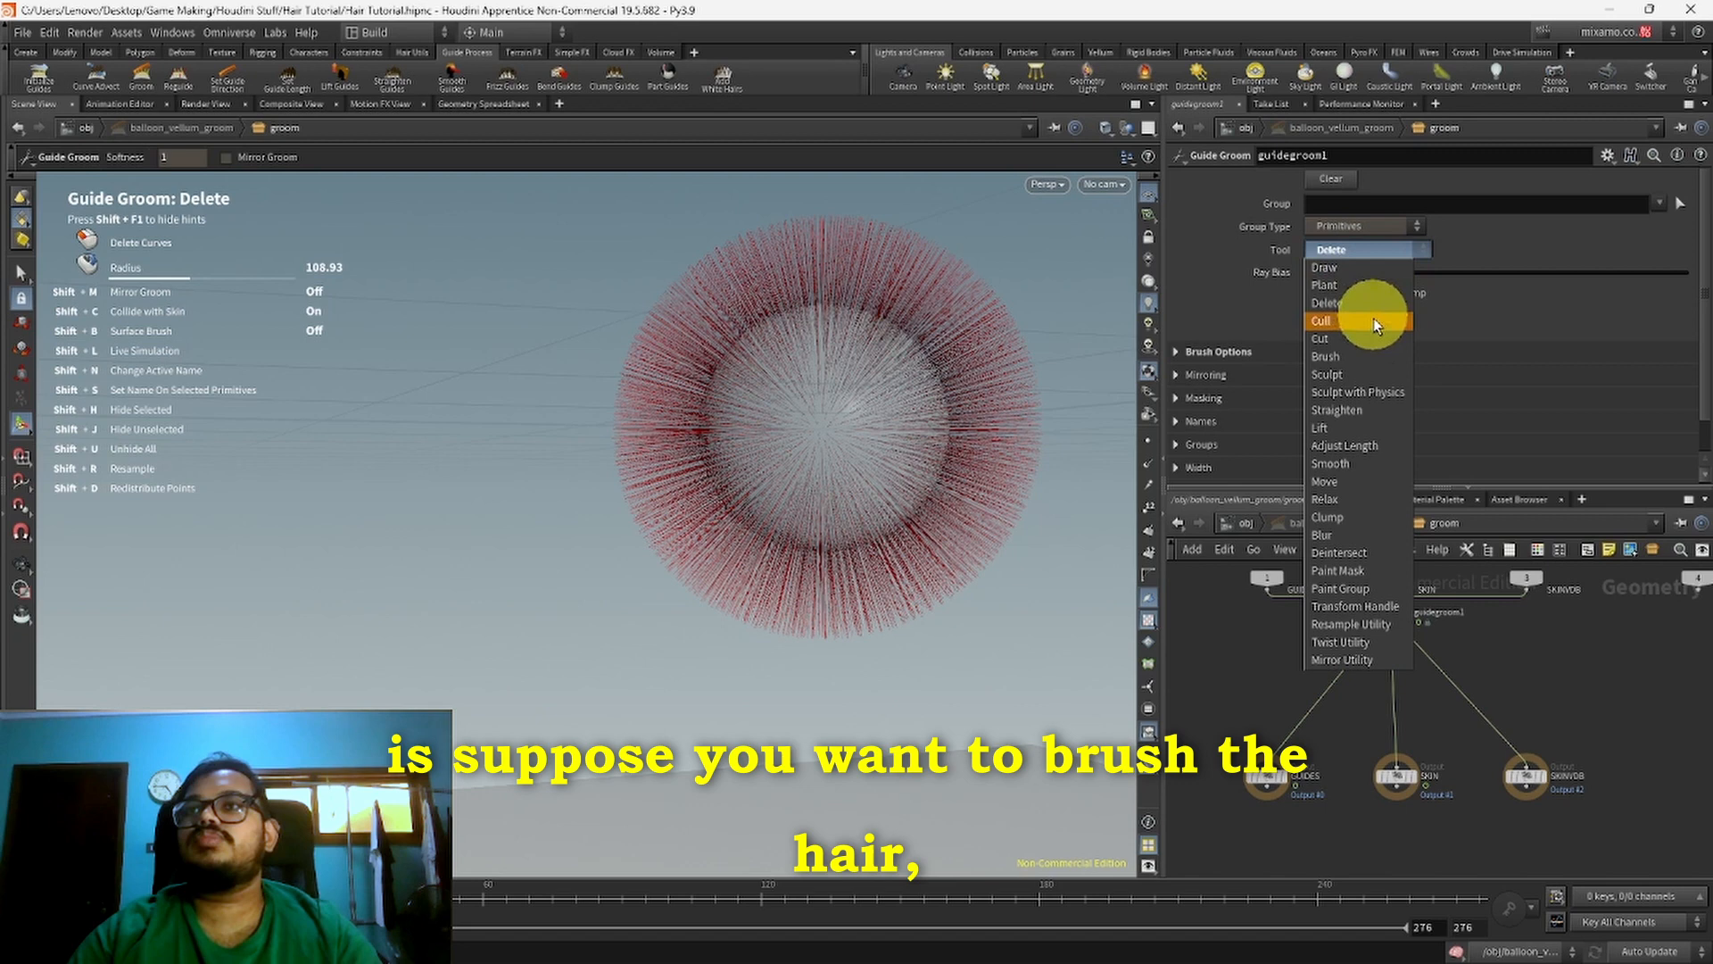
click(1325, 355)
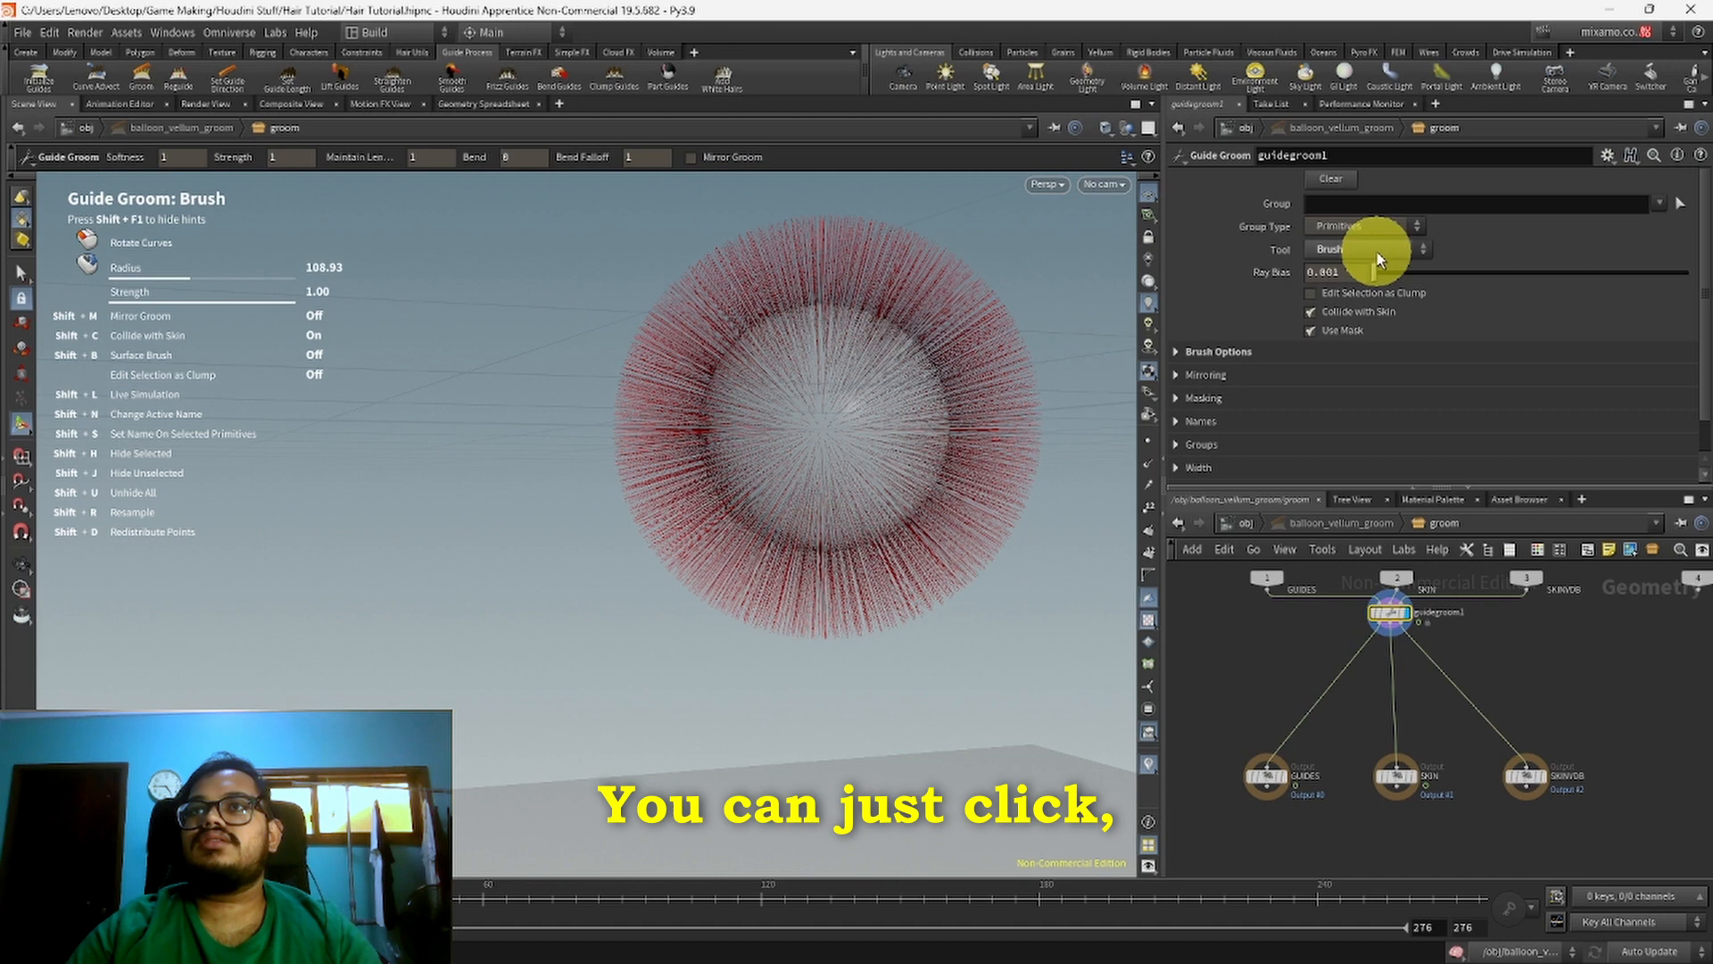
click(656, 303)
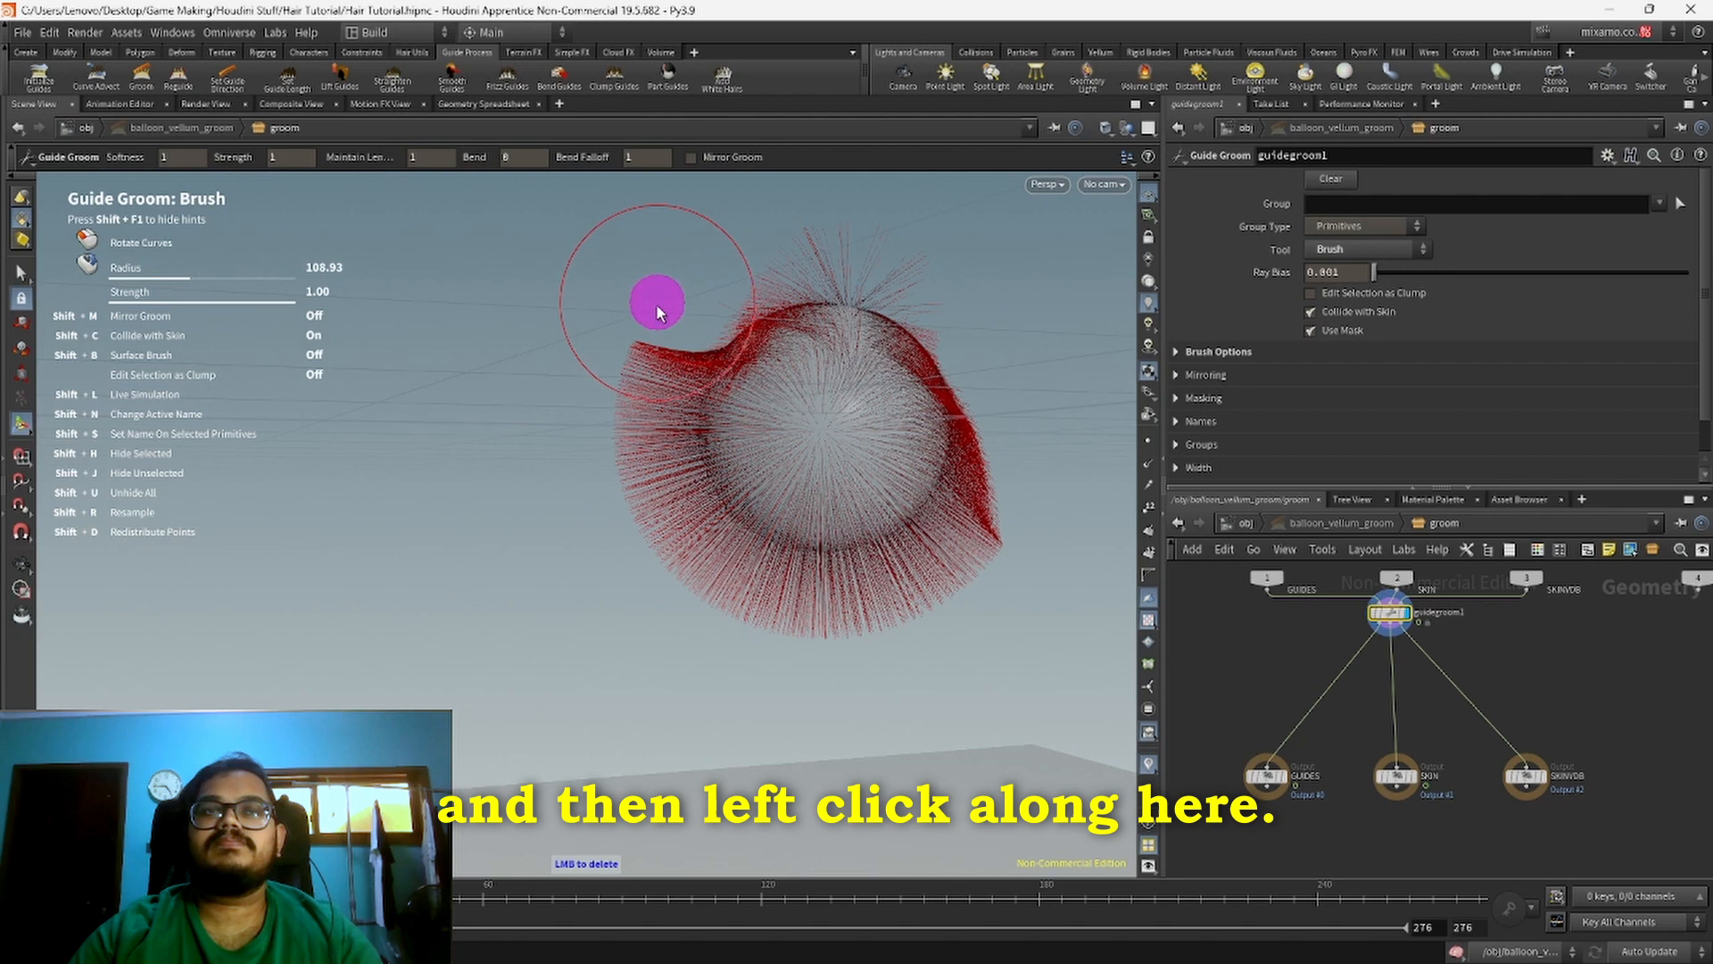